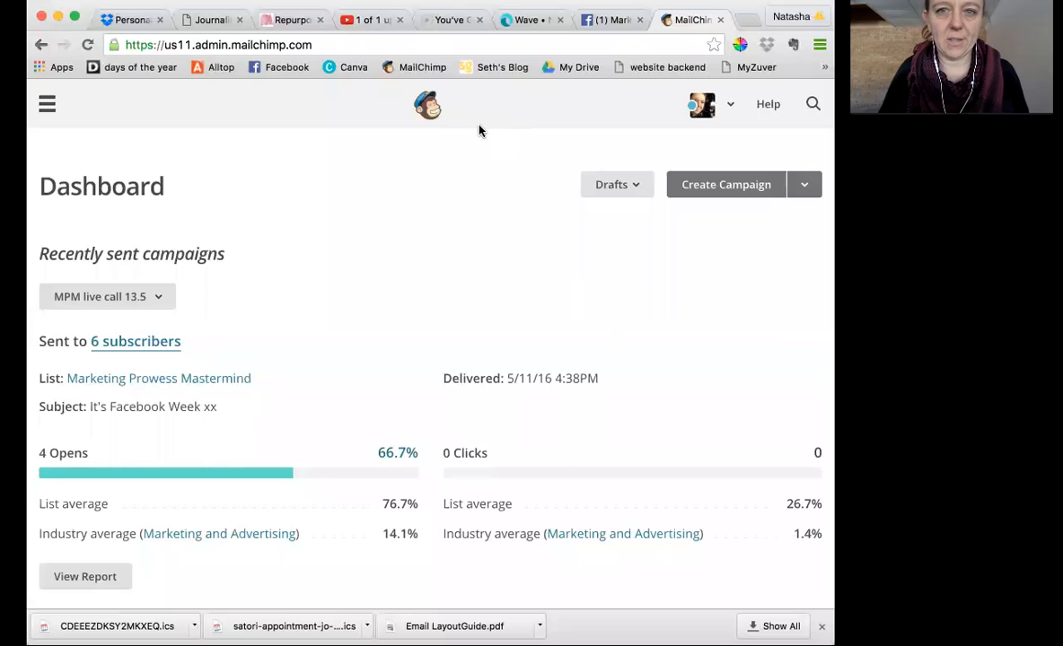
mouse_move(171, 117)
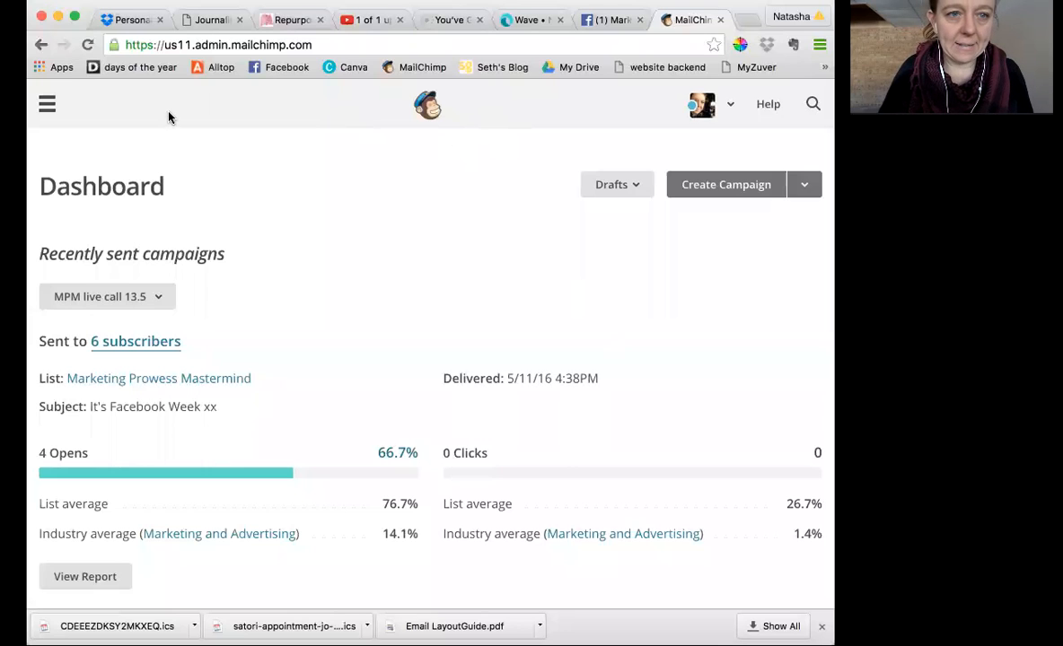
- Open the dashboard's hamburger navigation menu to reveal Campaigns, Templates, Lists, Reports and Automation
click(46, 103)
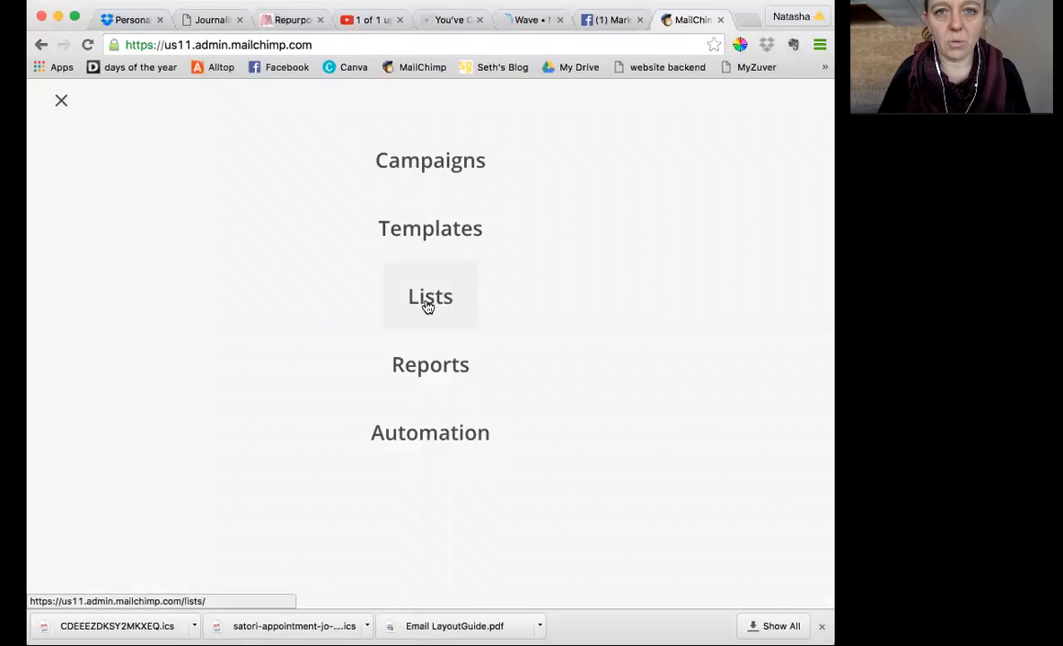
mouse_move(430, 297)
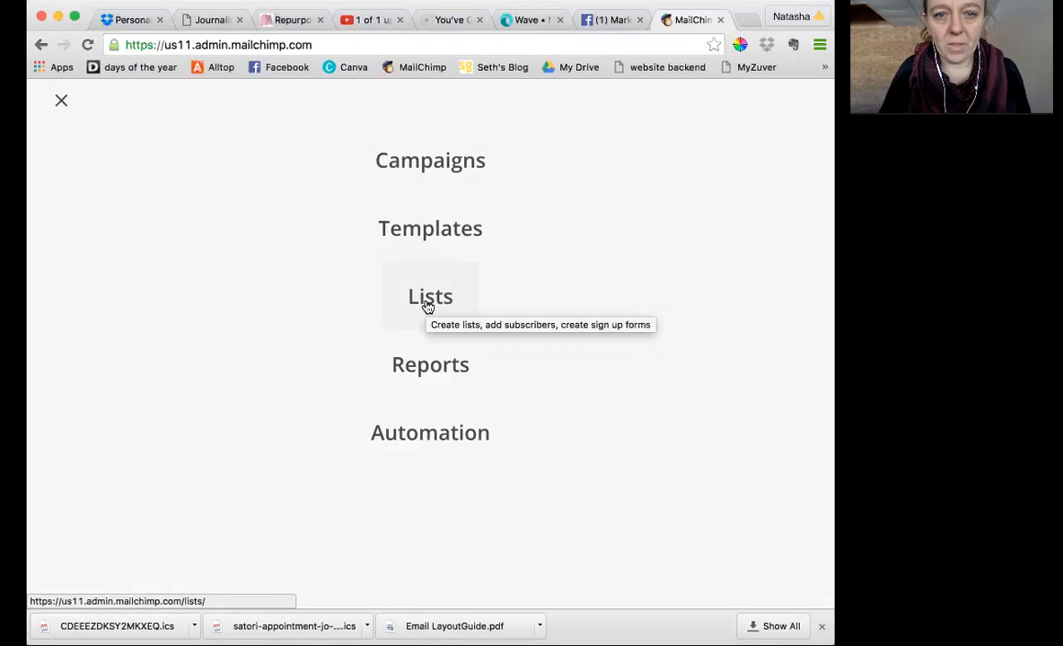
- Go to the Lists page and scroll through the subscriber lists and their stats
click(430, 296)
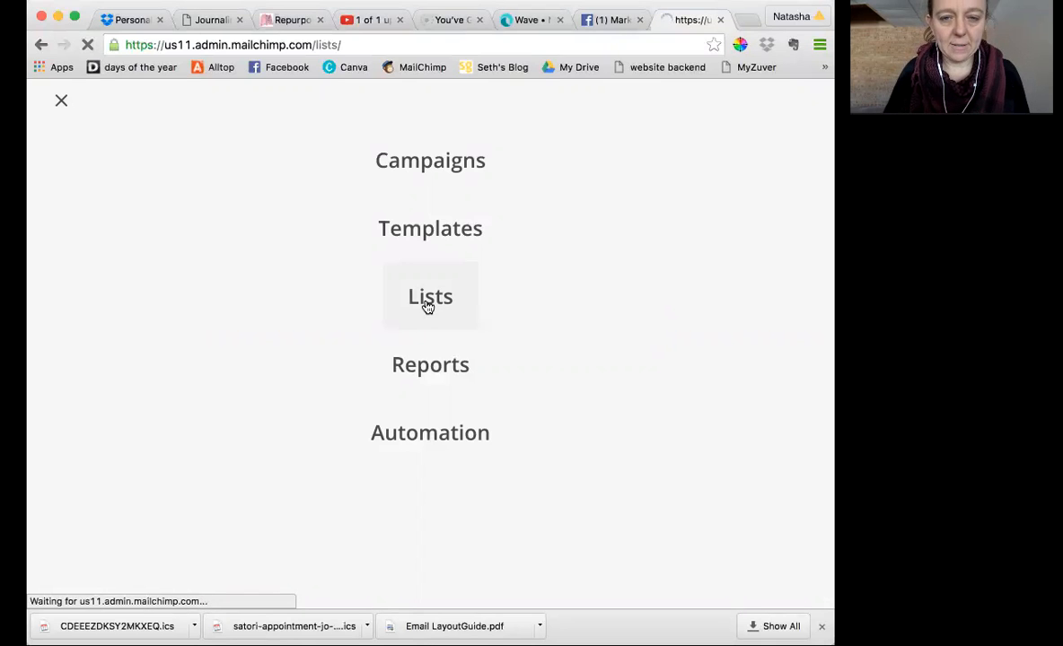
click(430, 296)
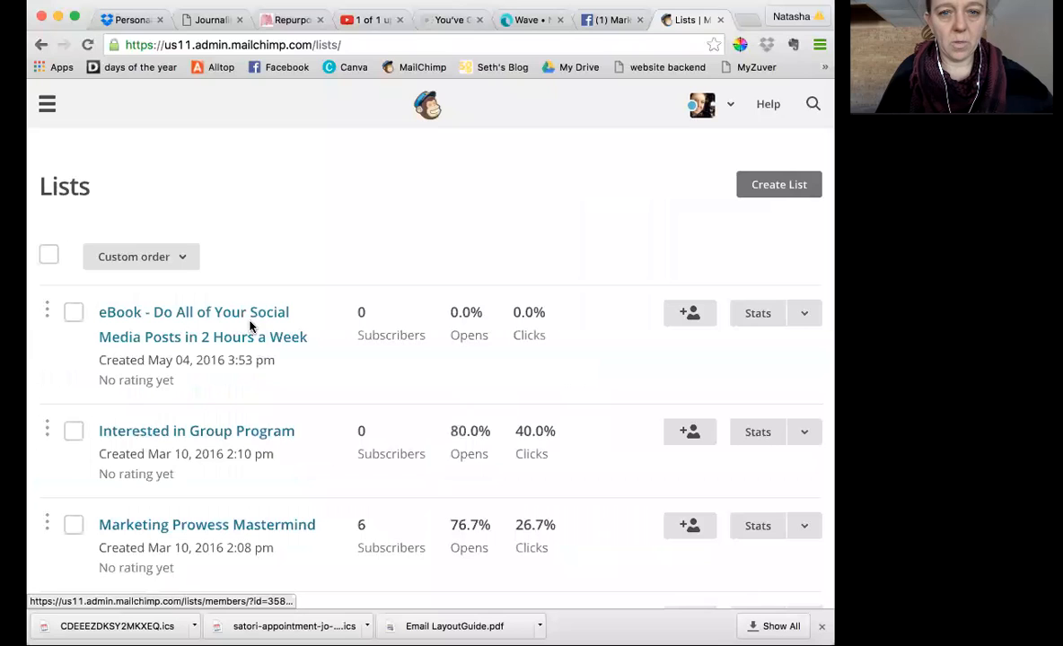
scroll(down, 3)
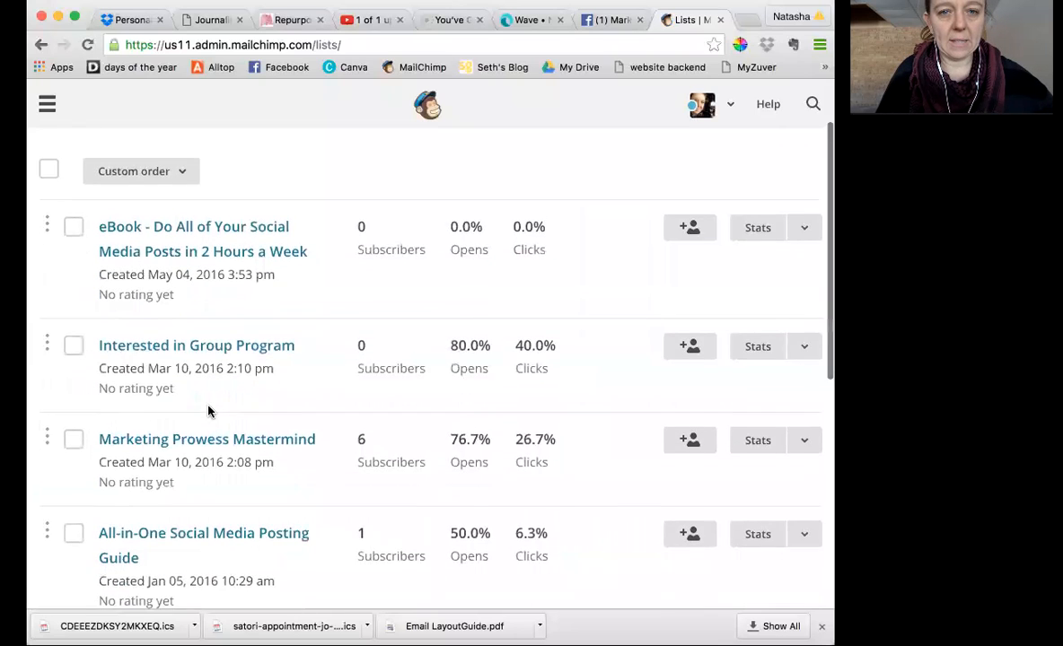
scroll(up, 3)
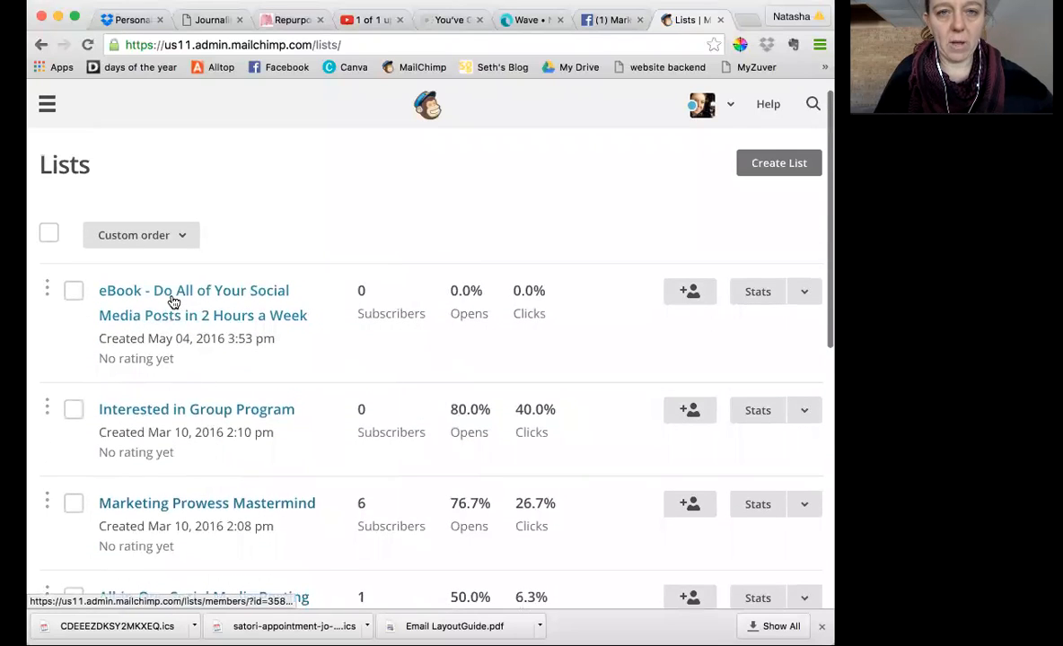
mouse_move(166, 296)
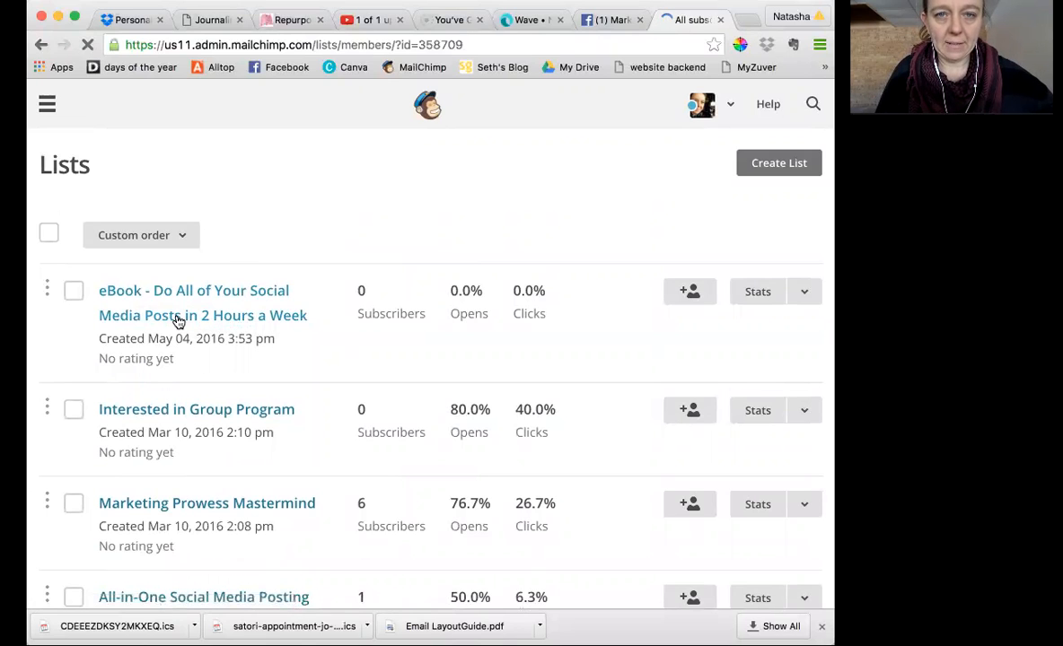
- Open the eBook social media posts list and its Signup forms tab
click(194, 303)
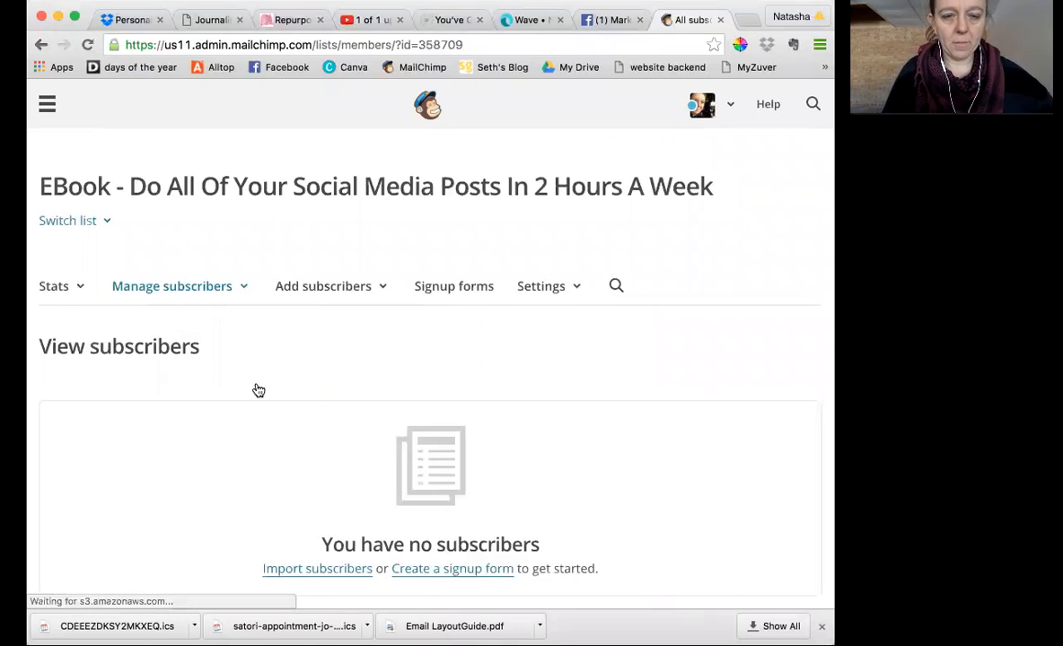
mouse_move(373, 449)
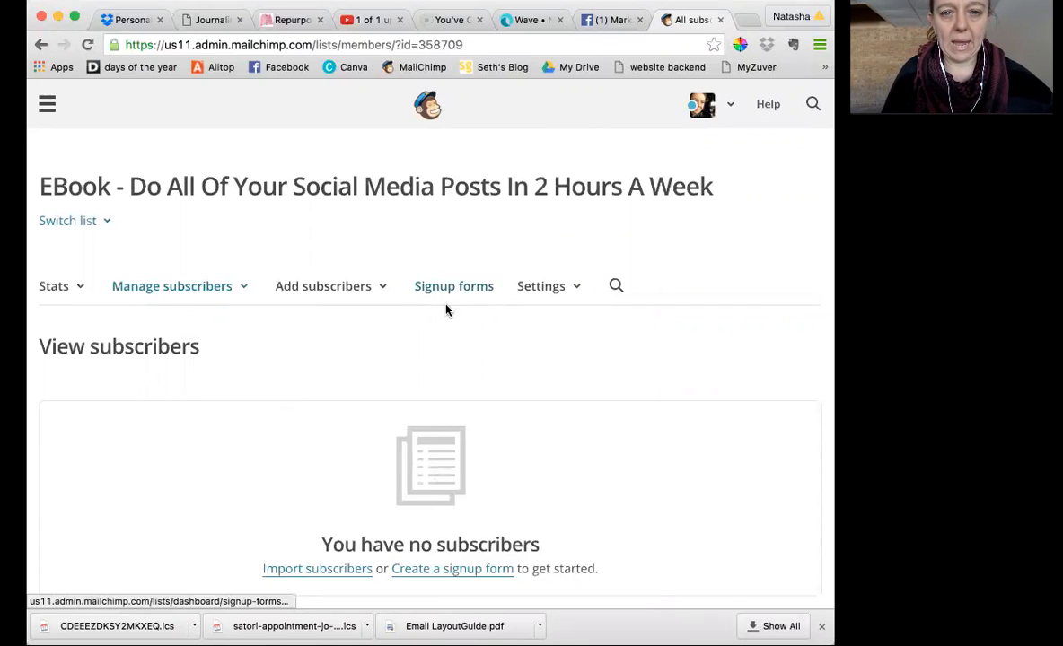
mouse_move(454, 286)
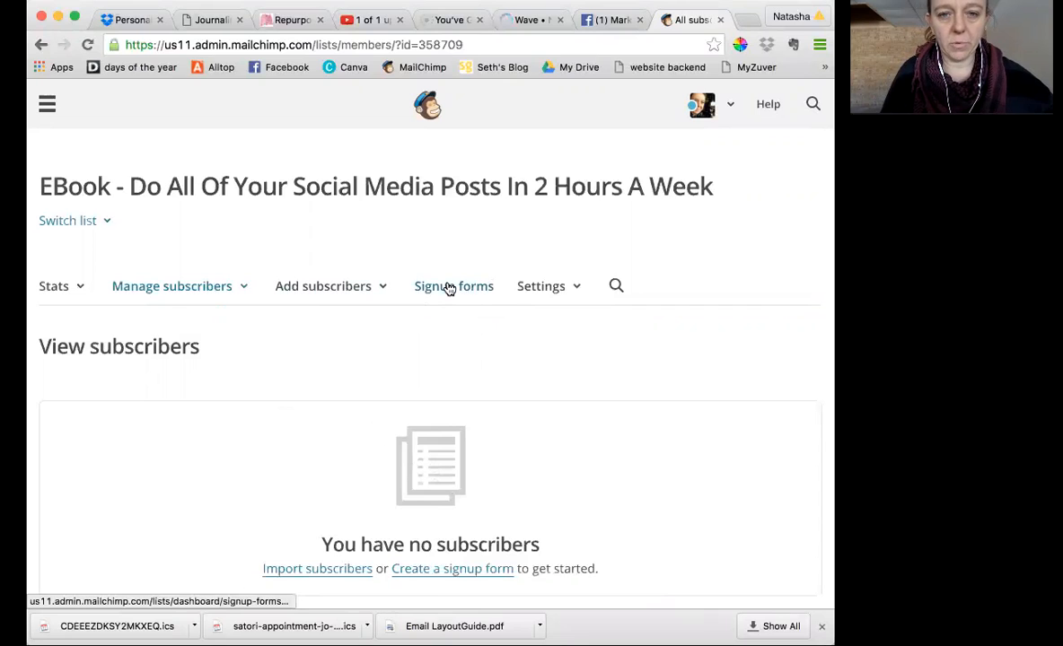
click(454, 286)
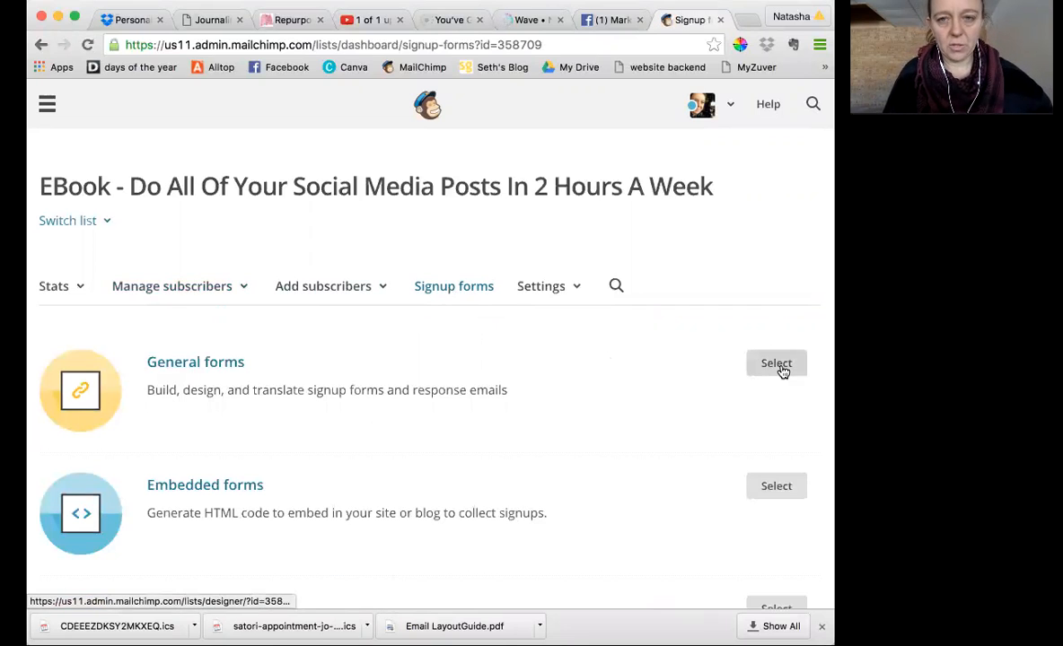
- Select General forms for the eBook list and highlight the signup form URL
click(776, 363)
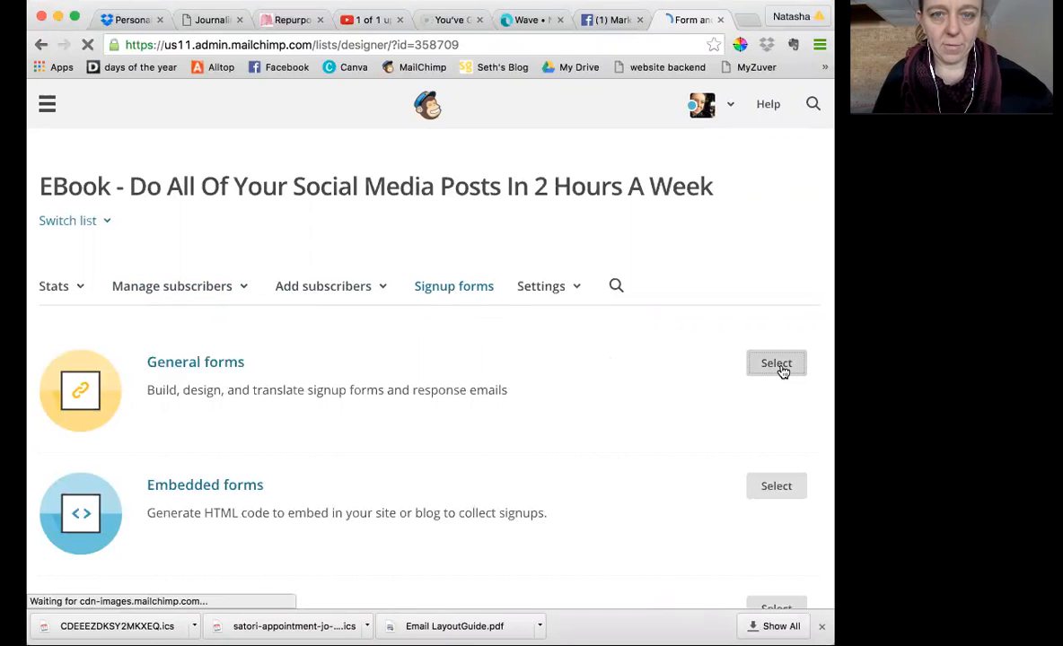
click(775, 362)
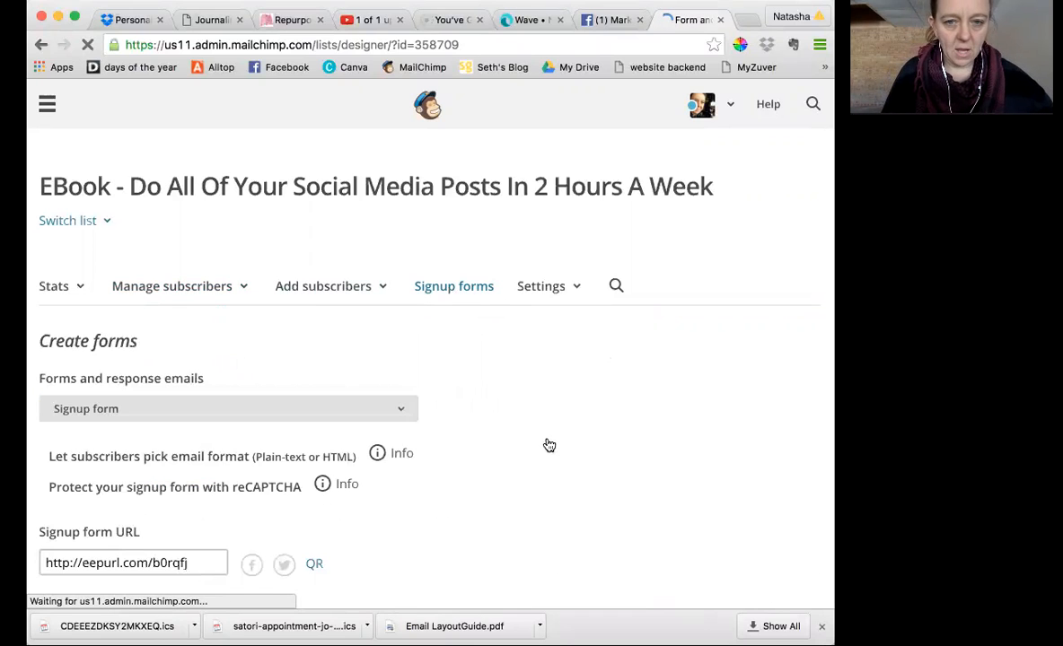
scroll(down, 3)
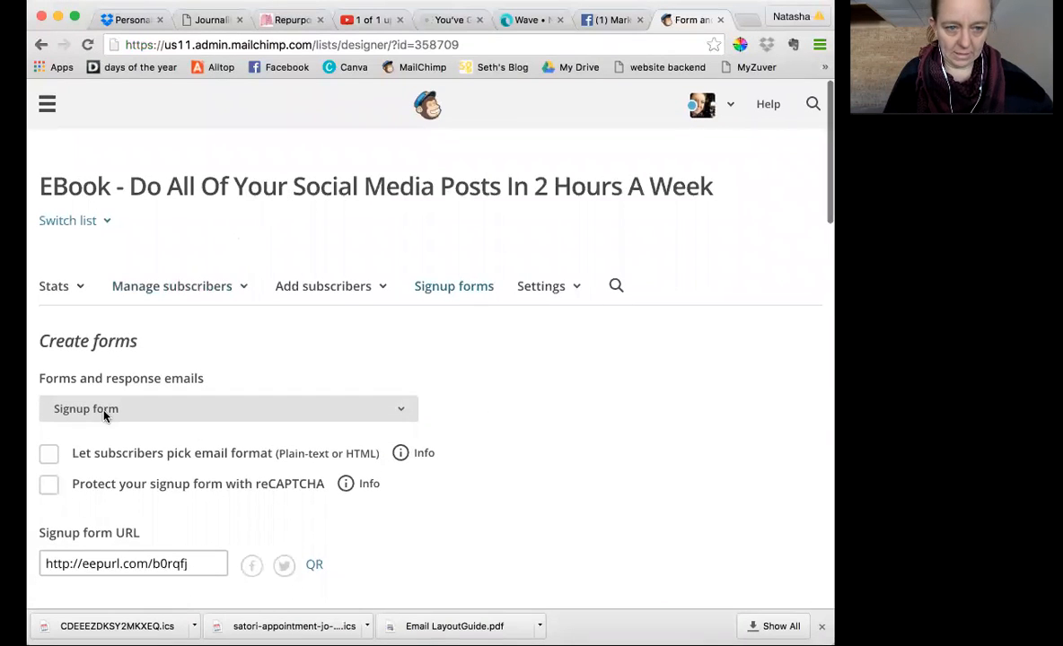
scroll(down, 3)
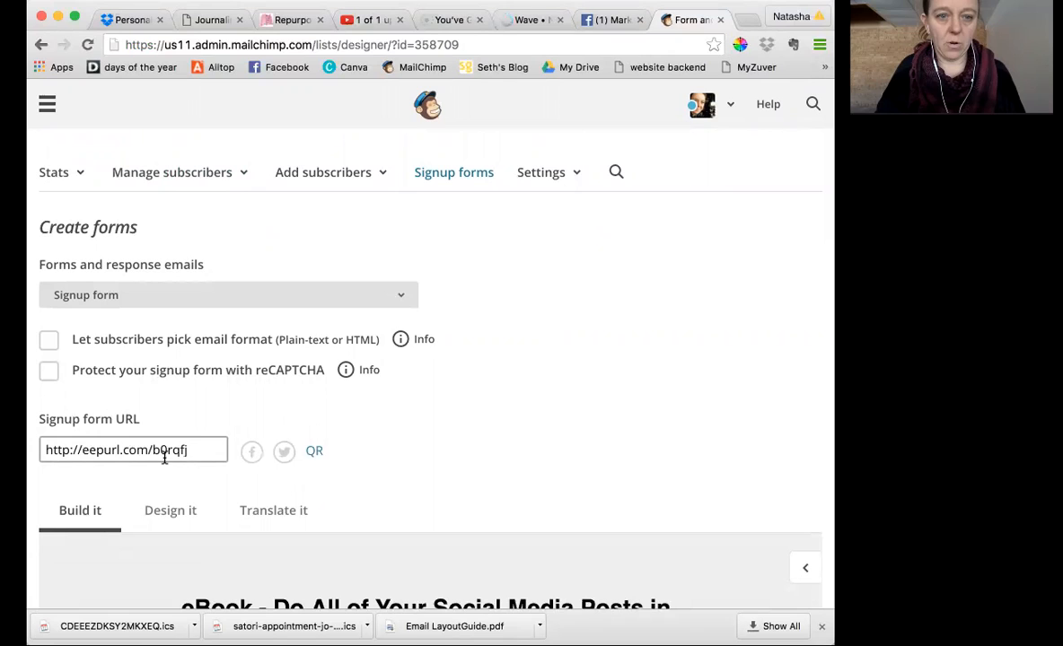
triple_click(133, 450)
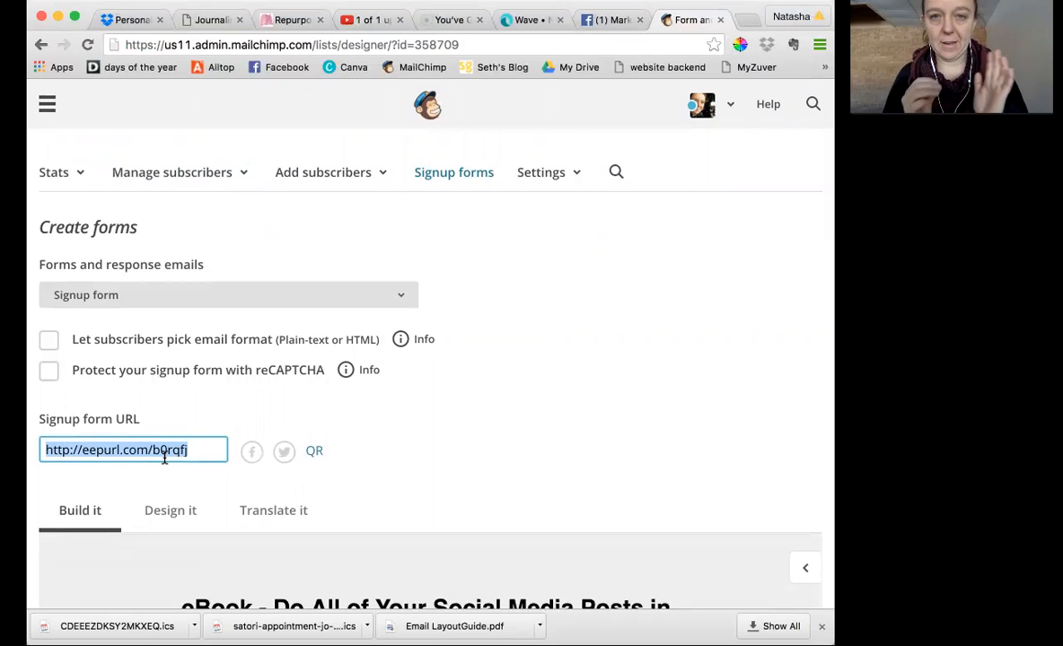
mouse_move(474, 530)
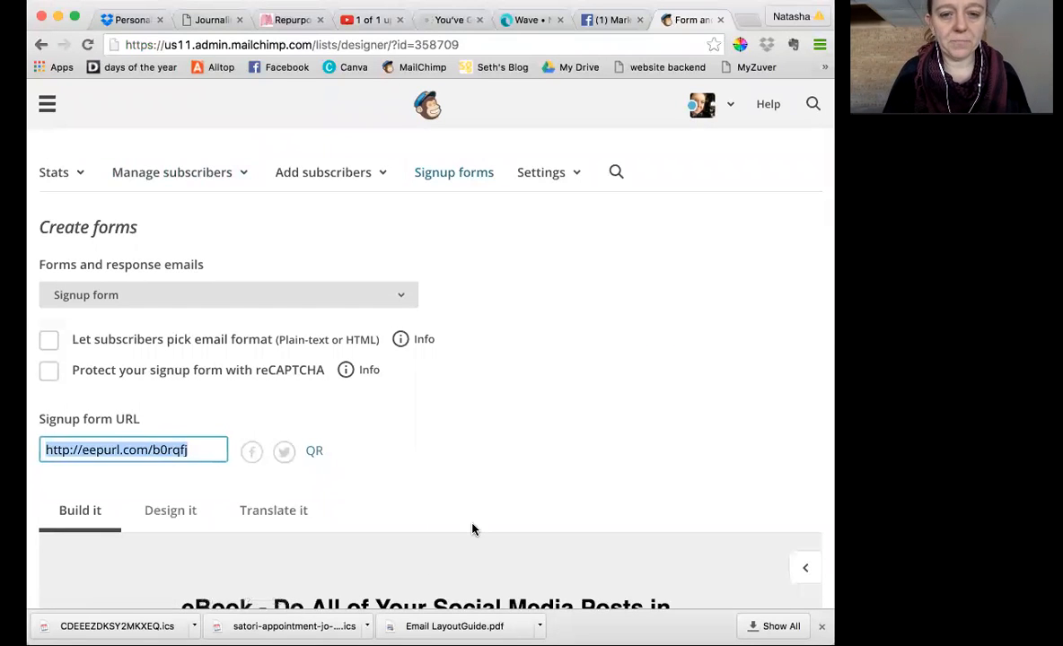
scroll(down, 3)
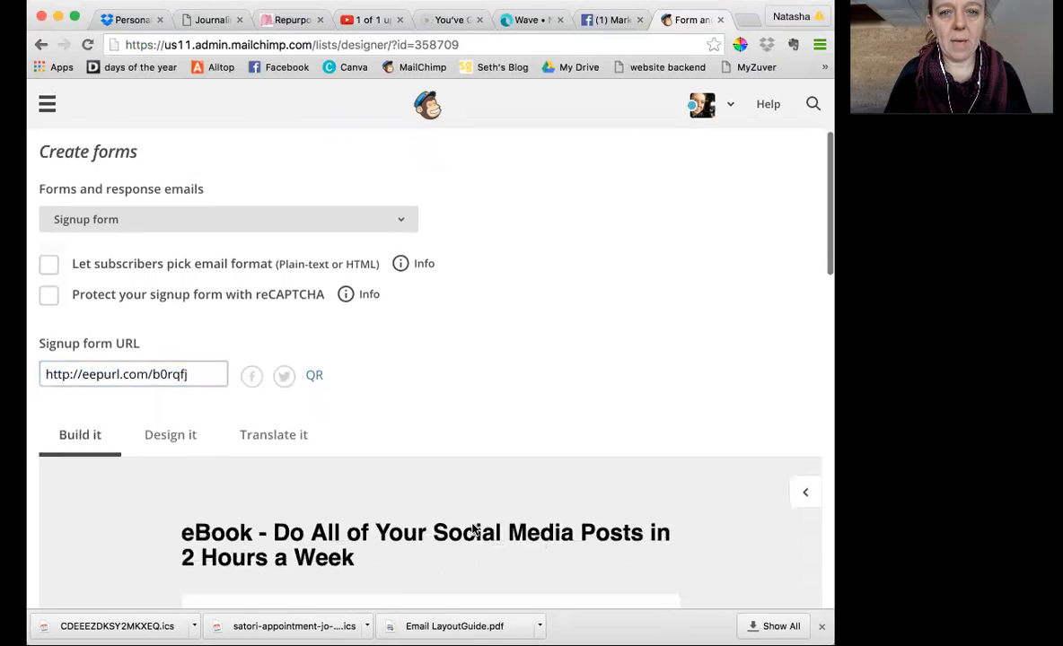
scroll(up, 3)
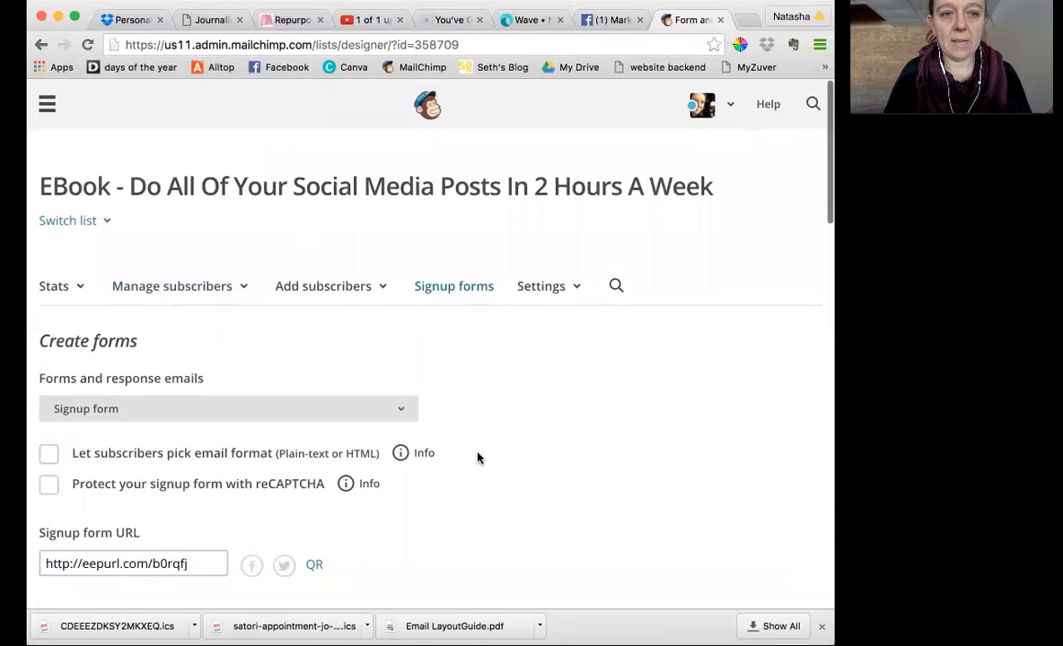
scroll(down, 3)
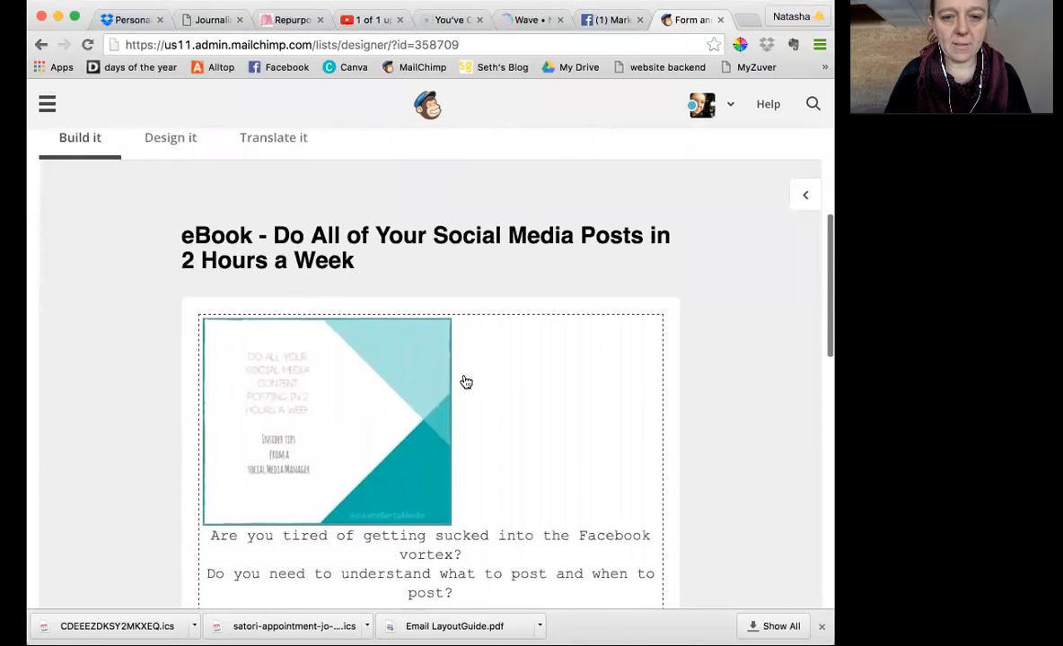
scroll(down, 3)
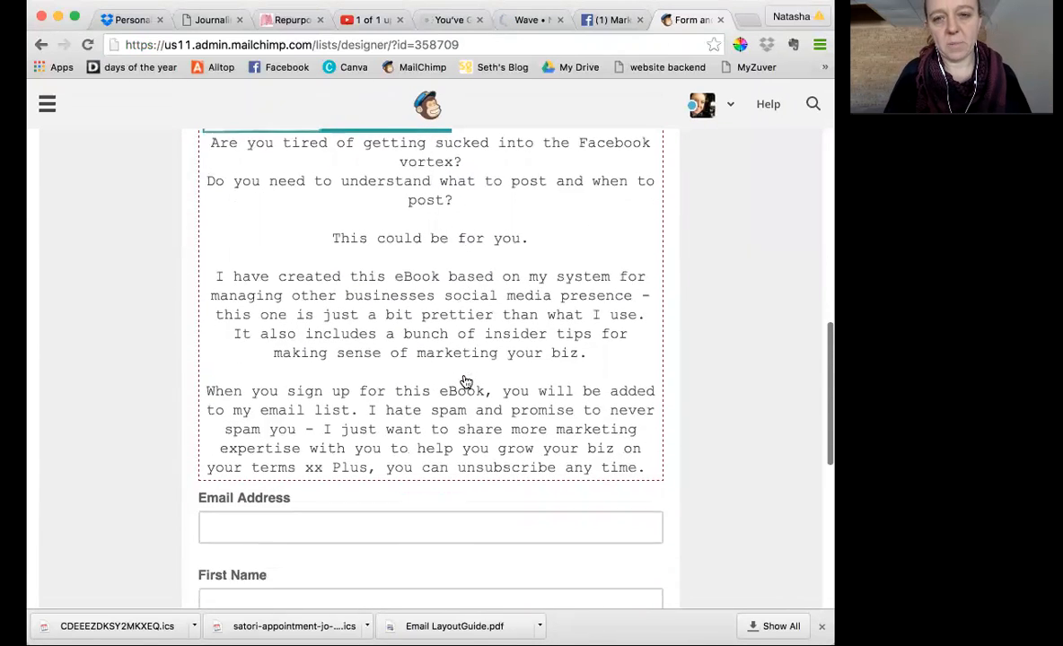
scroll(up, 3)
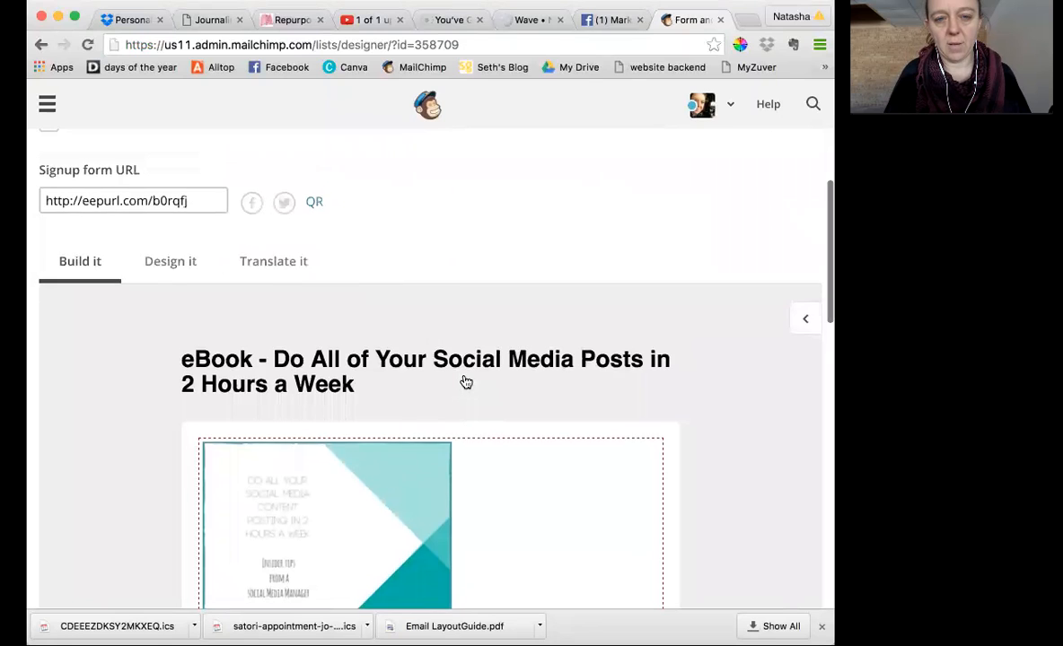
scroll(up, 3)
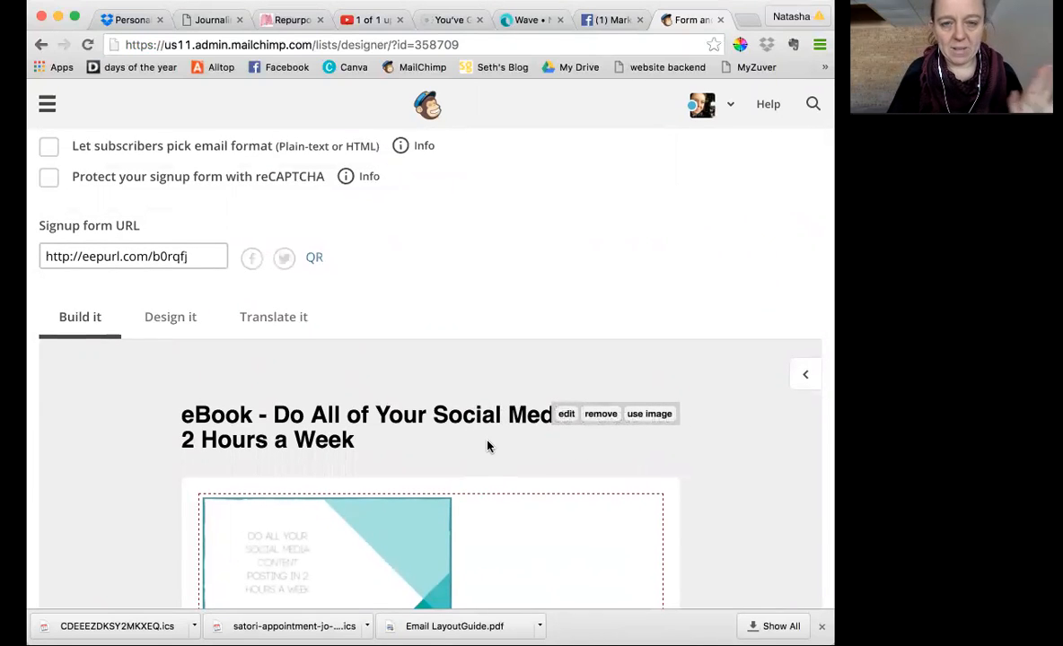
scroll(down, 3)
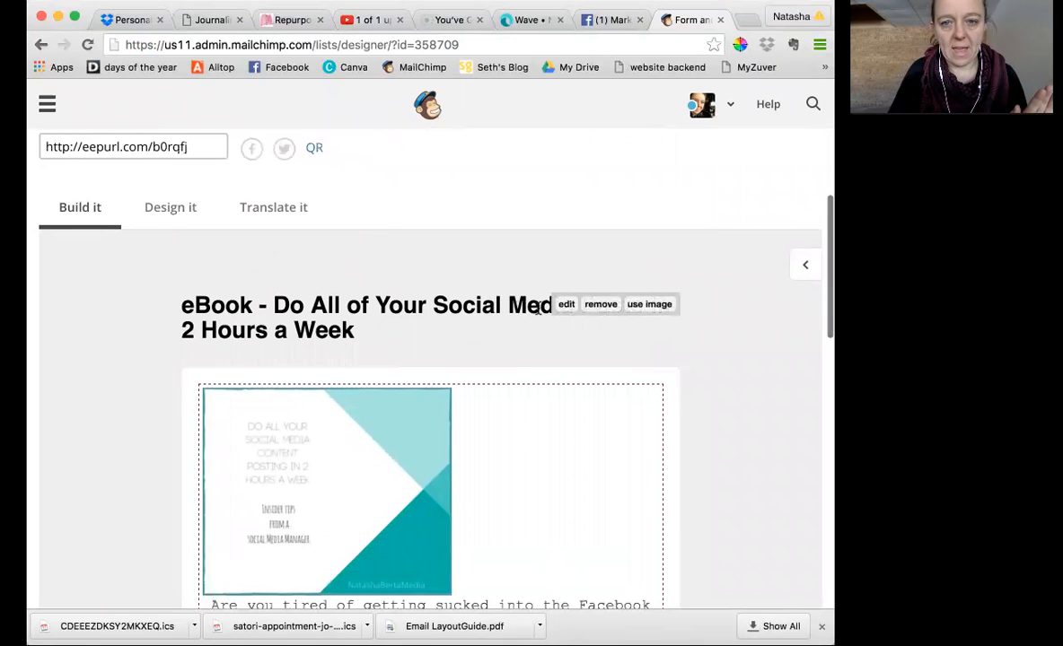
scroll(down, 3)
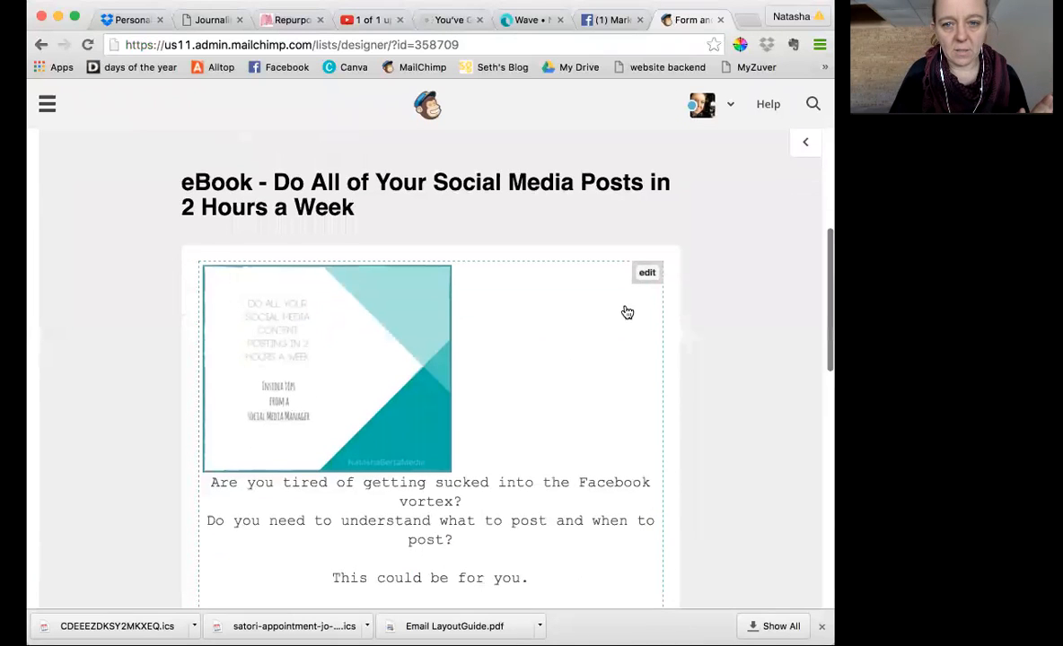
scroll(down, 3)
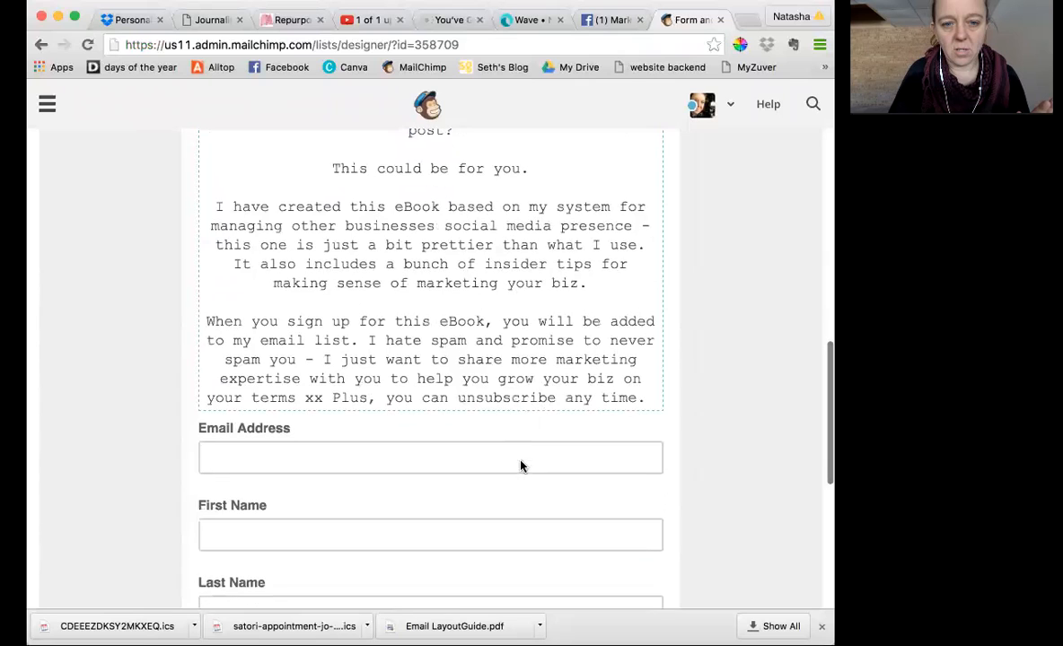
scroll(down, 3)
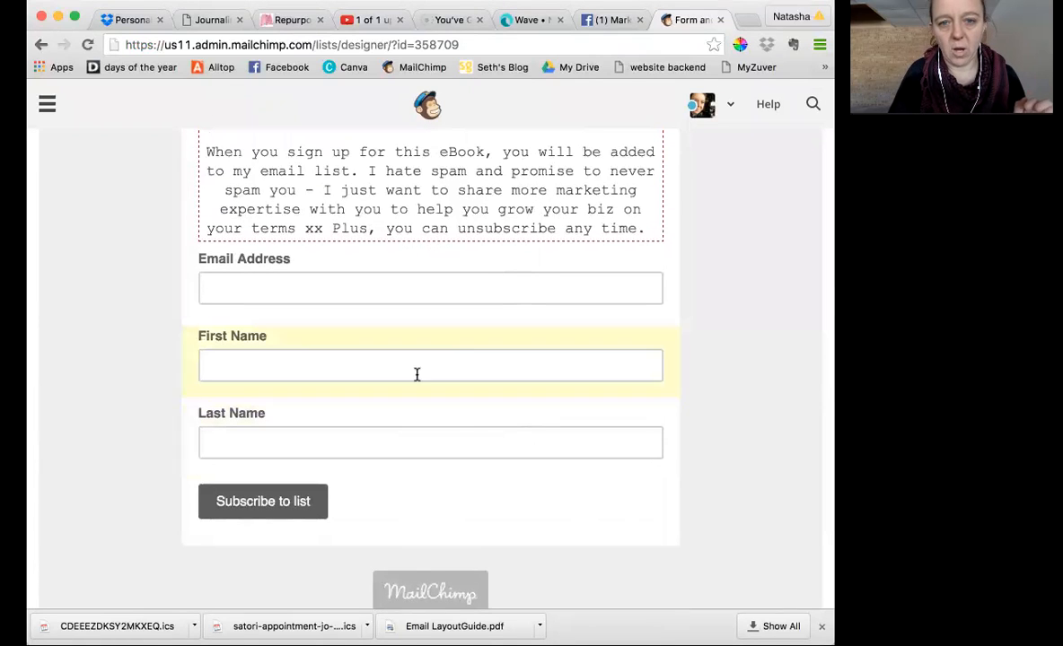
scroll(up, 3)
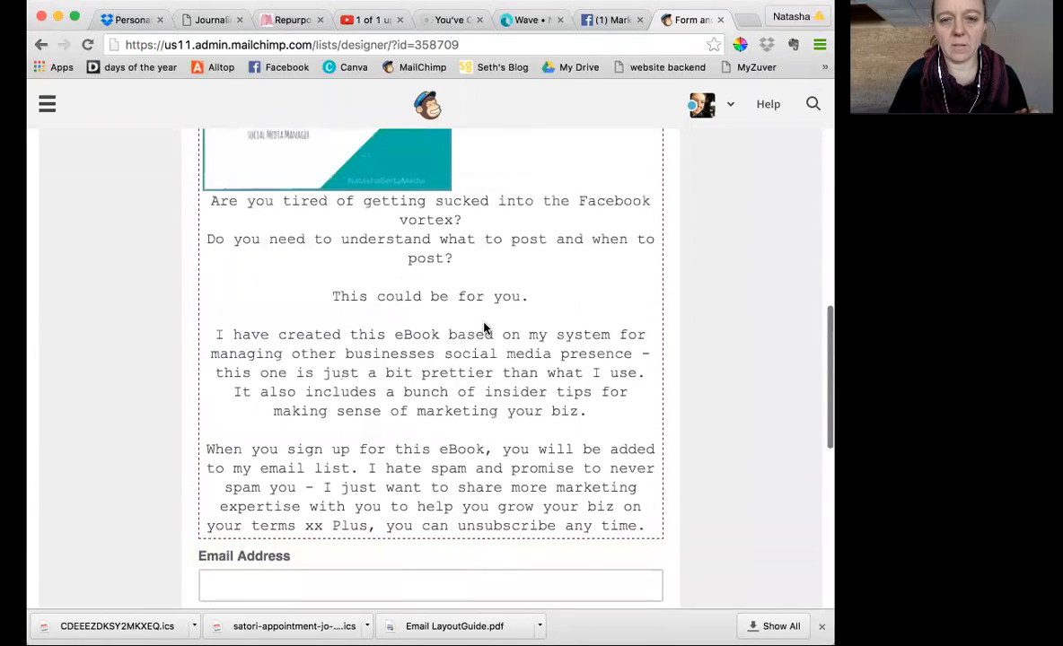
scroll(up, 3)
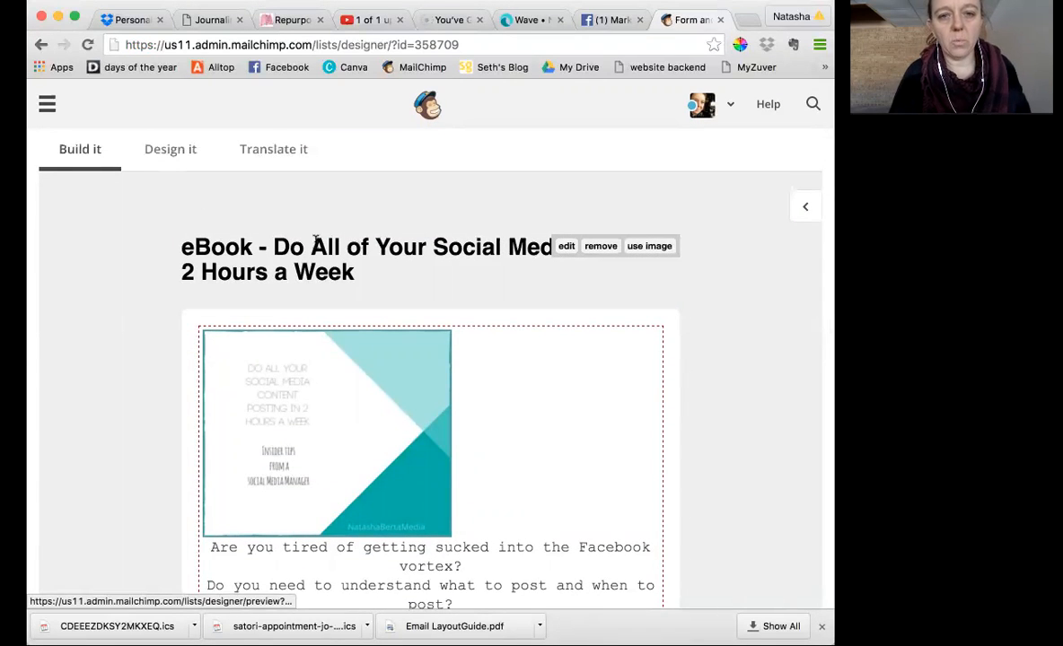
mouse_move(312, 250)
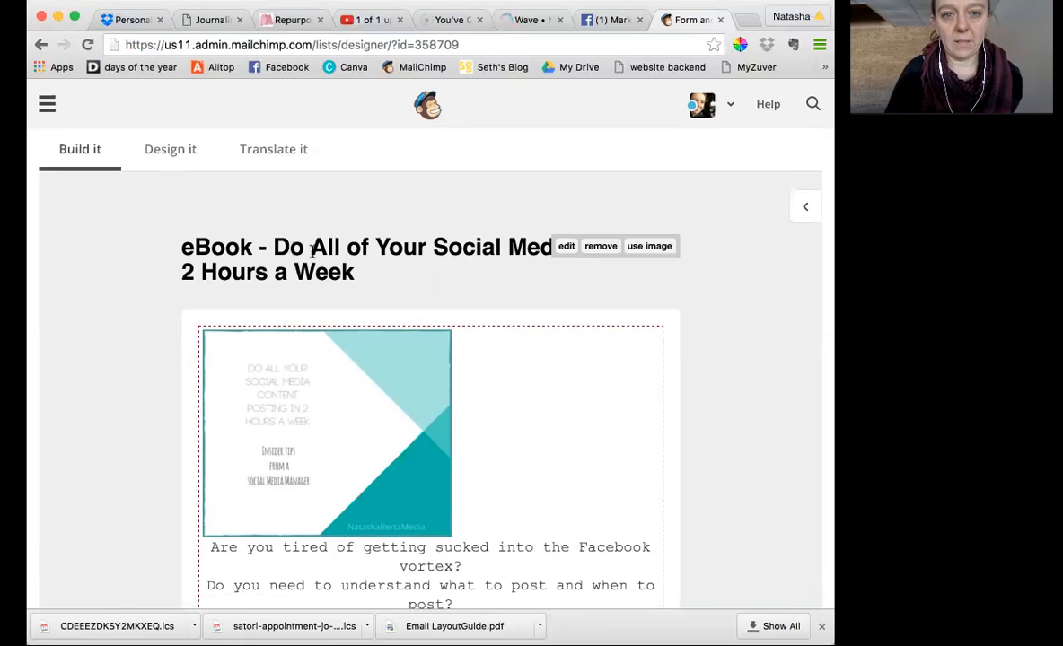
- Style the form header text as Courier New, size 24, centre-aligned
click(566, 246)
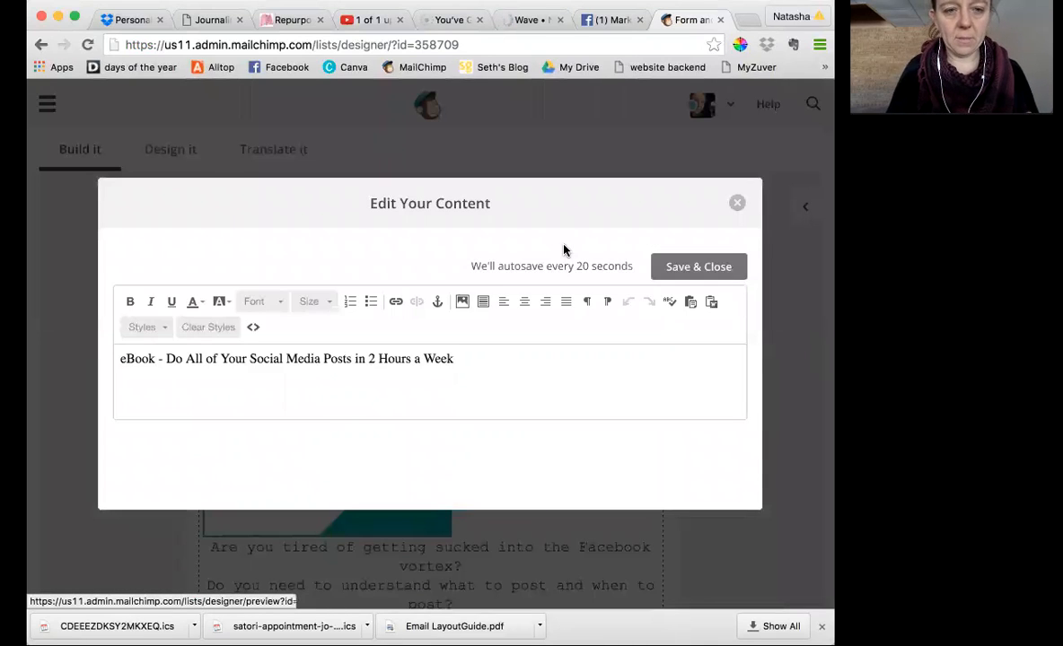
click(456, 359)
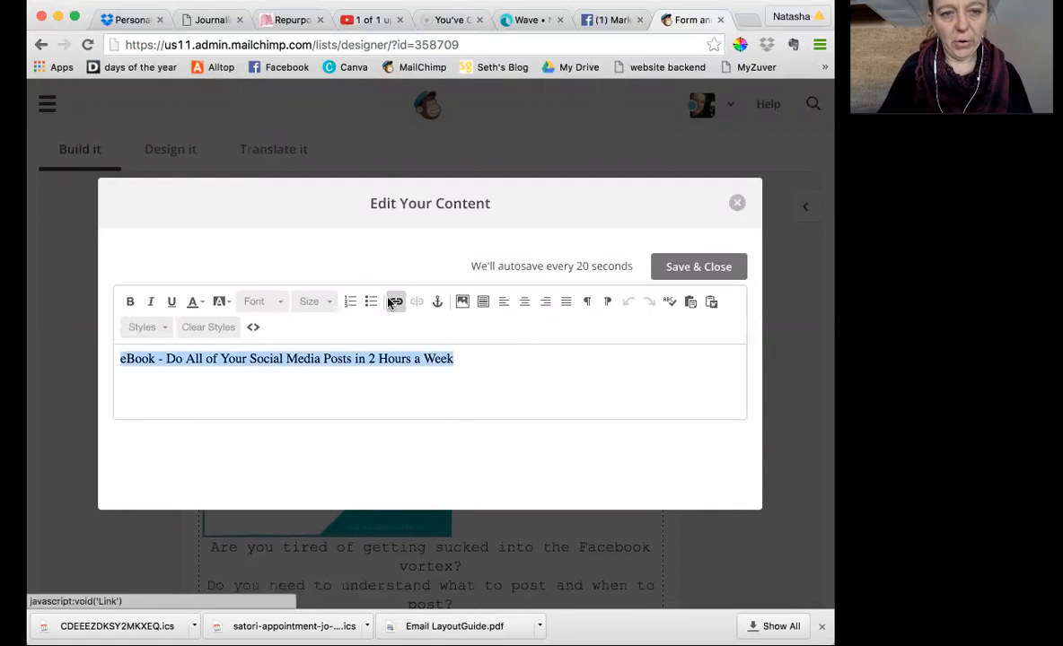
click(261, 301)
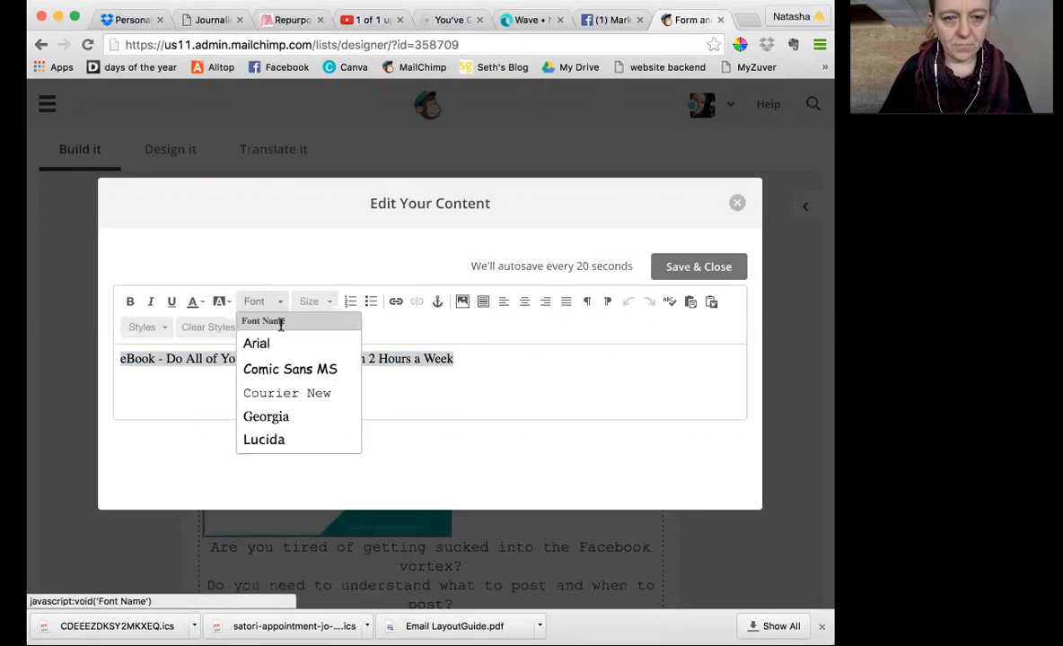
click(286, 394)
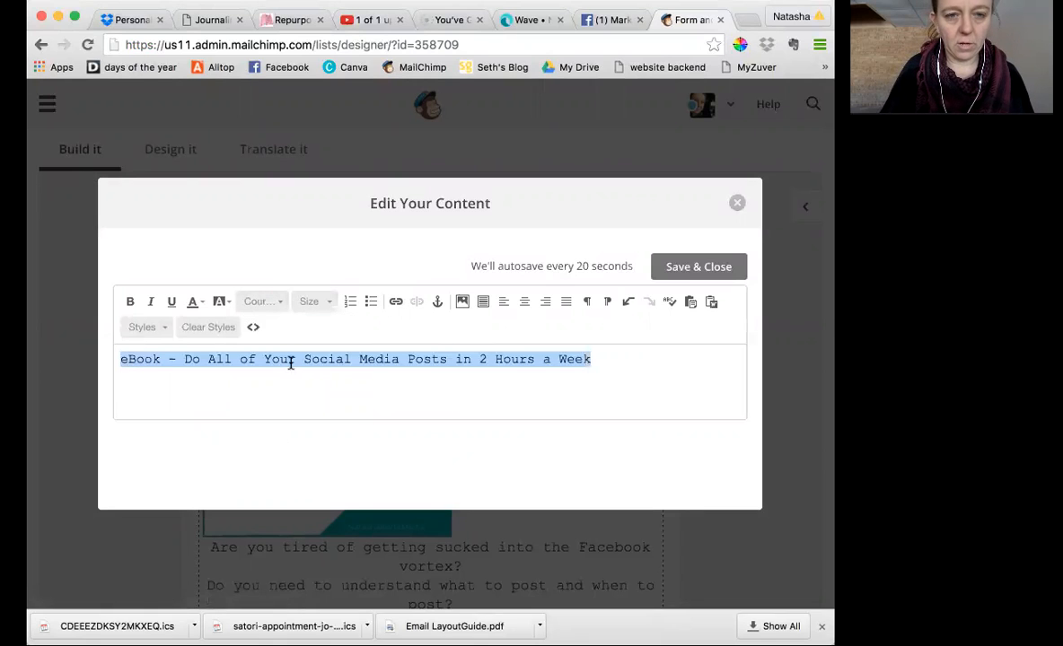
click(314, 301)
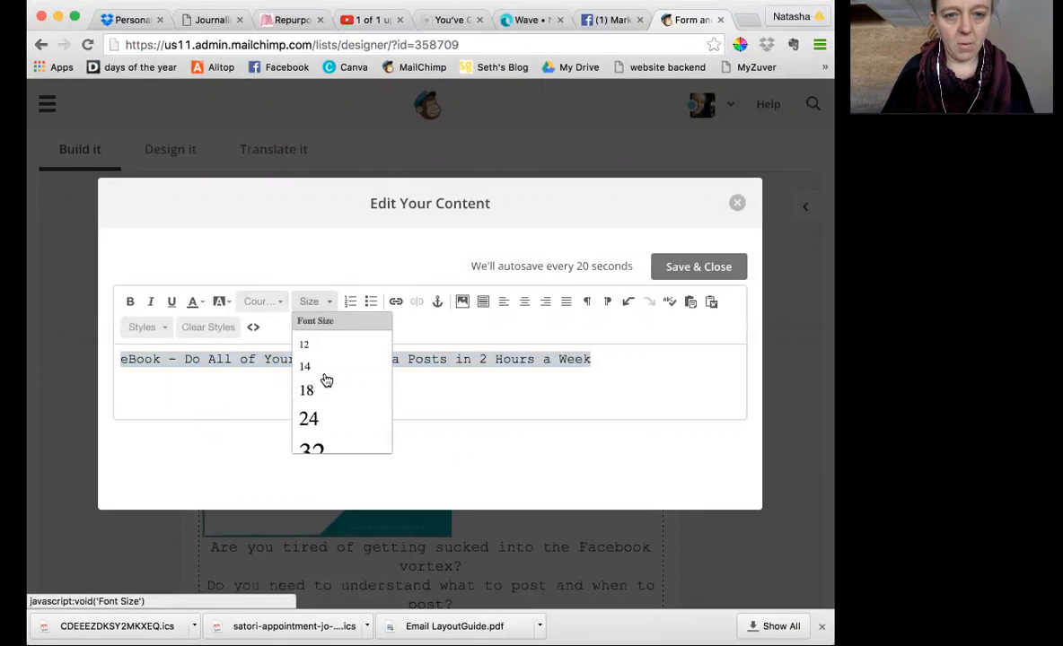
click(308, 418)
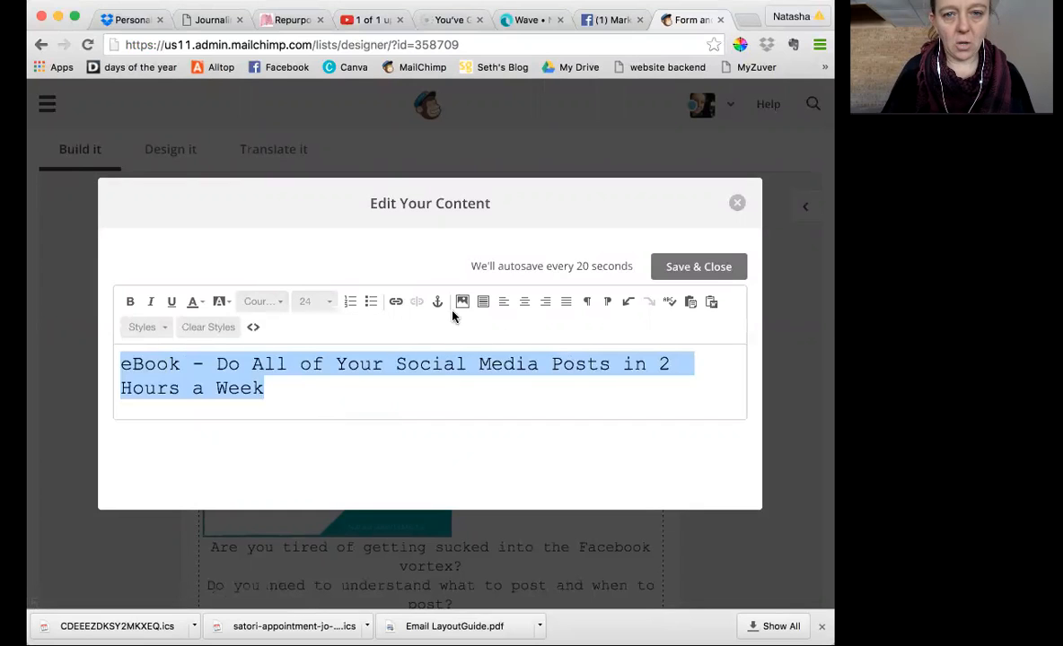
click(524, 302)
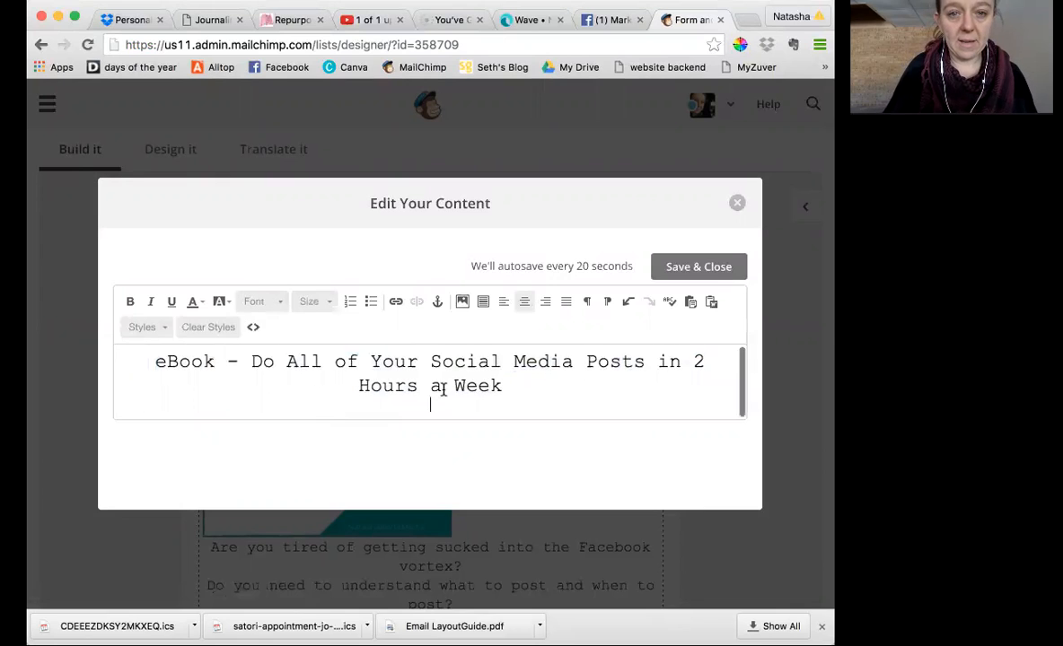
click(463, 302)
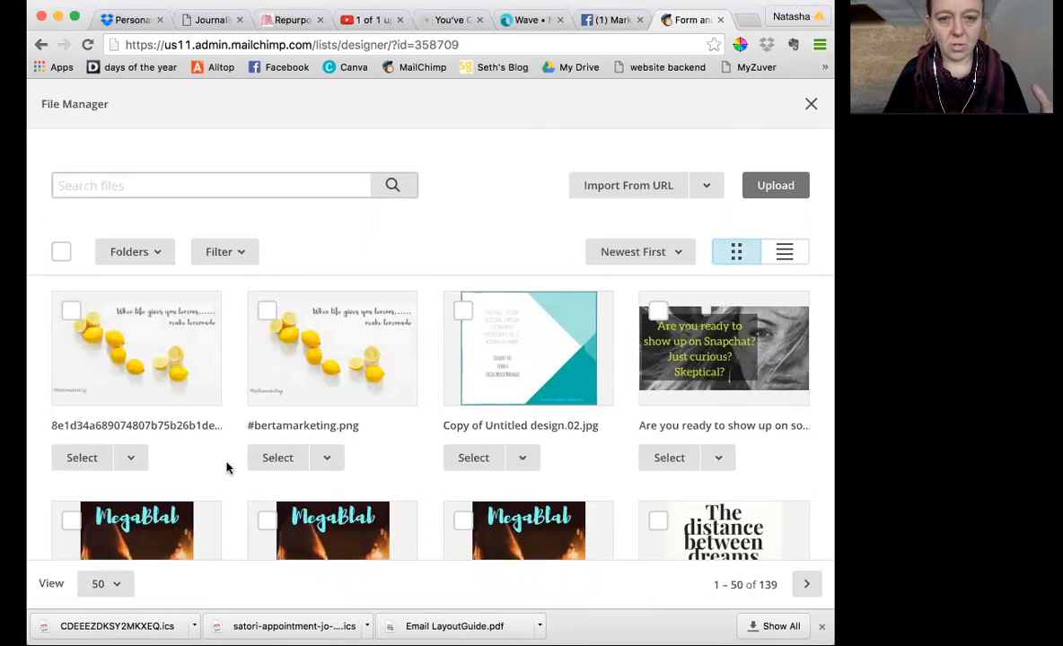
- Insert the 'distance between dreams and reality is called action' image below the header
scroll(down, 3)
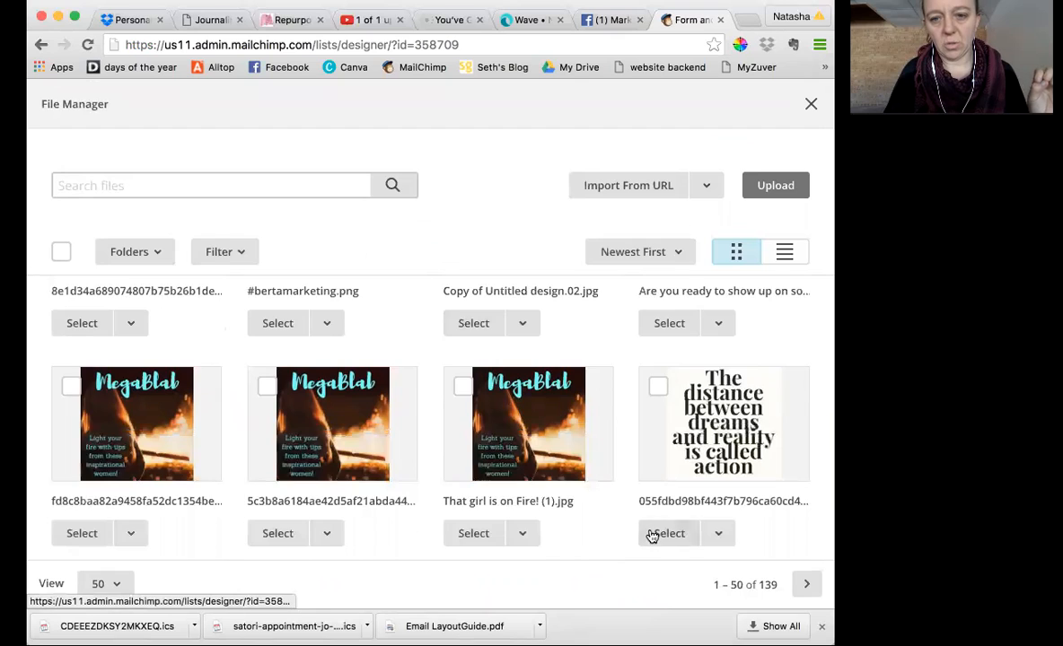
click(668, 533)
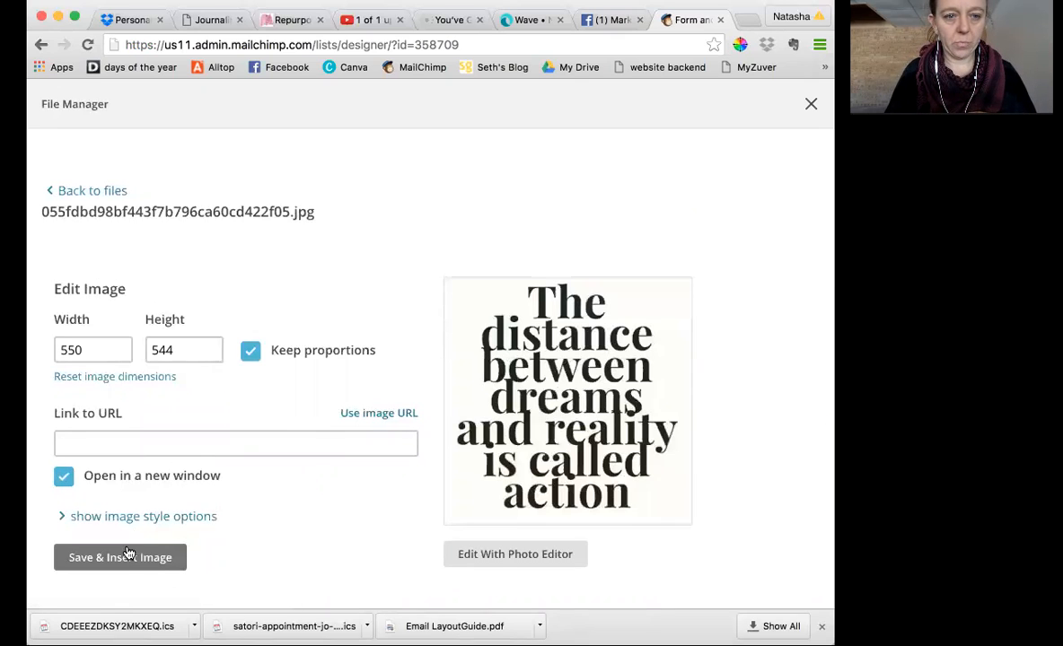
click(120, 557)
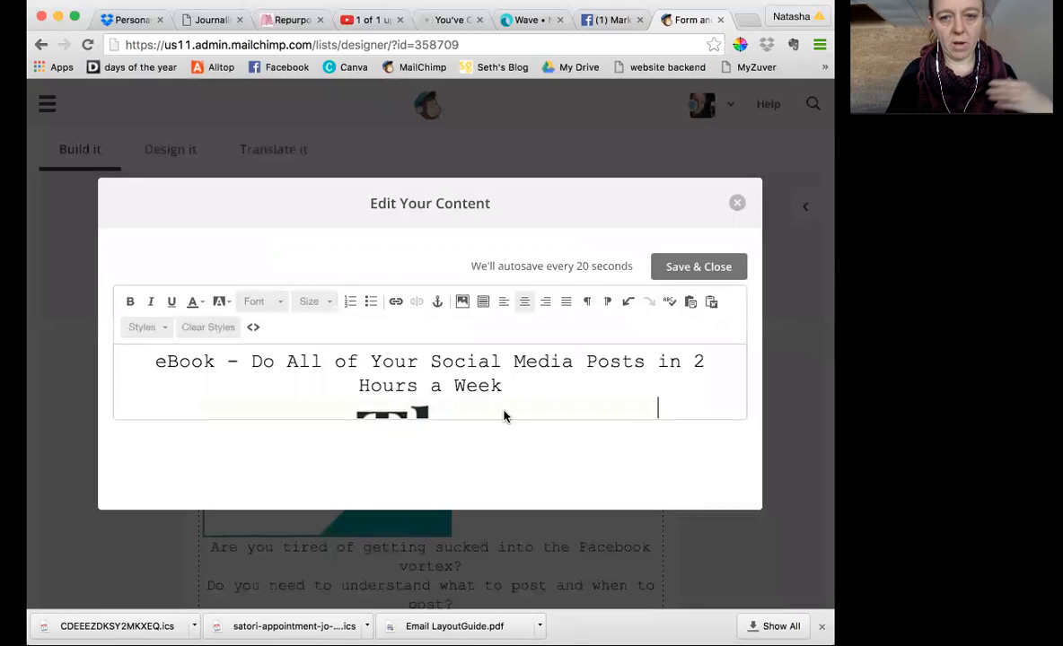
mouse_move(660, 303)
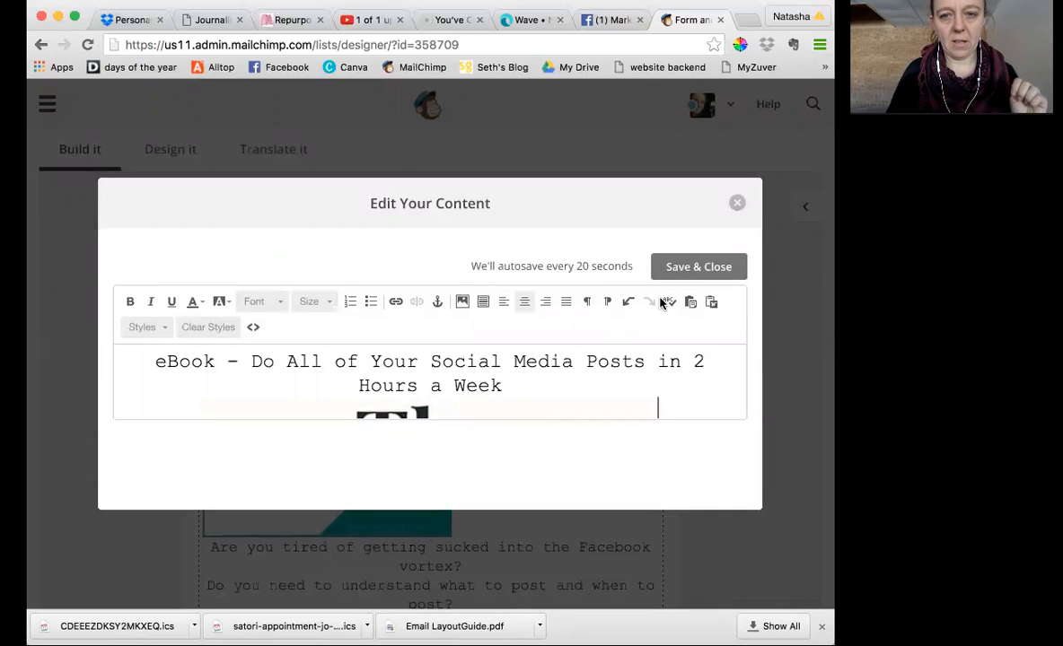
- Type placeholder lines ending 'are you ready to..... this eBokk' under the image and save
scroll(down, 3)
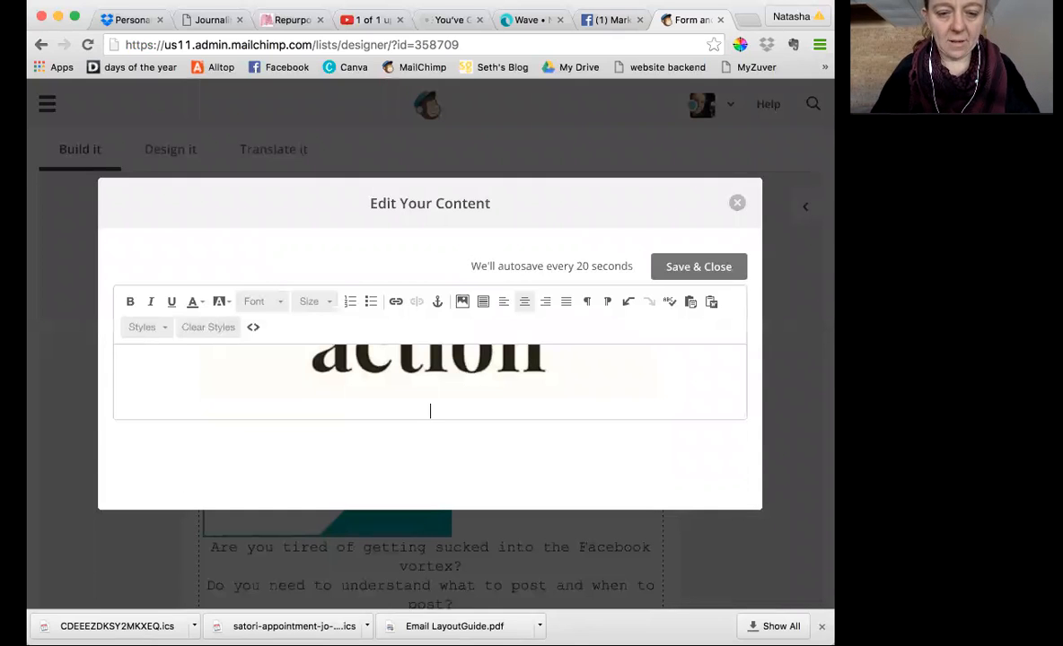
text(A bunch of)
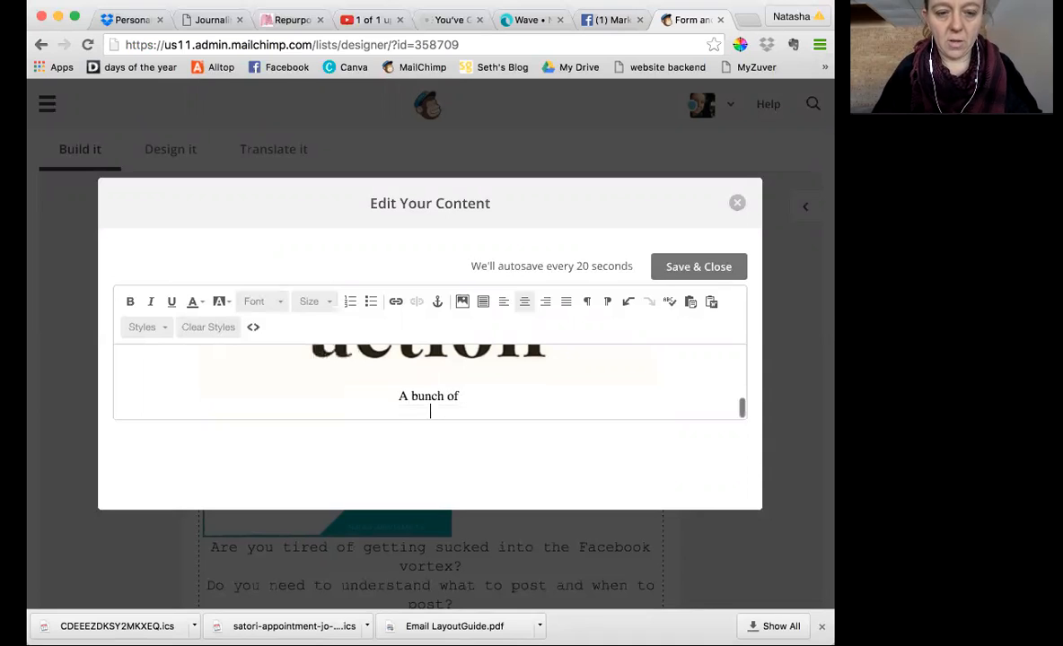
text(are you sick of ...)
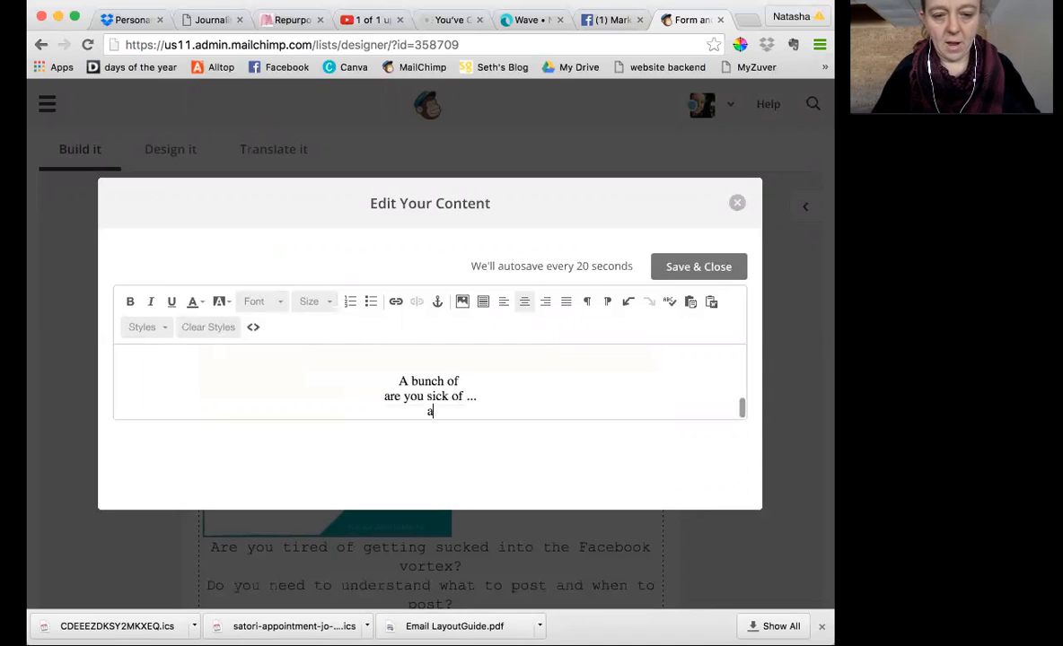
text(are you rea)
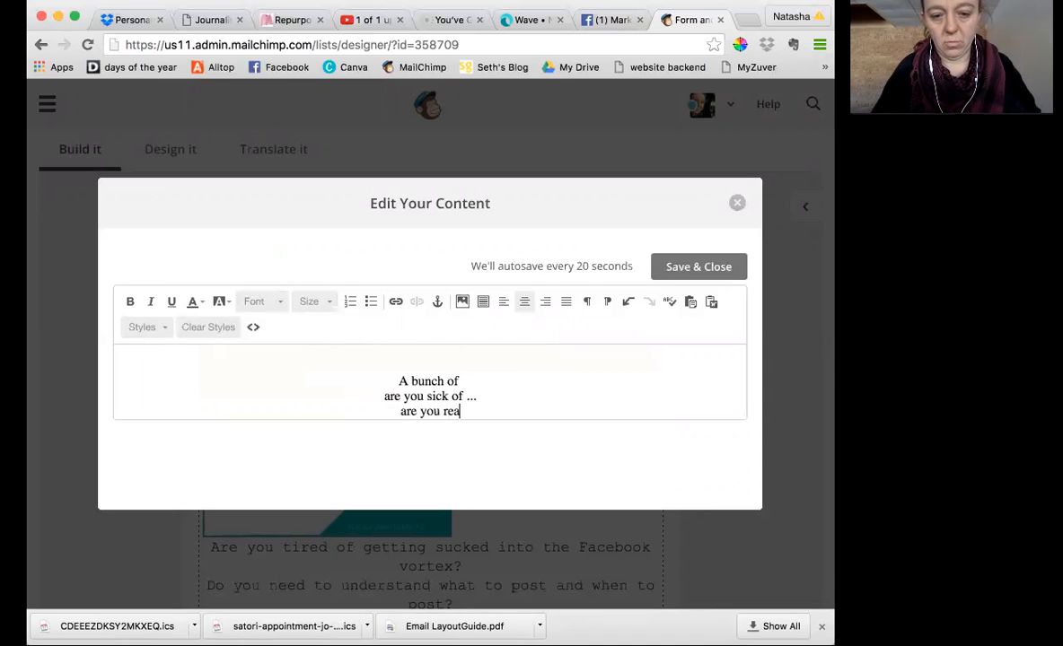
text(dy to.....)
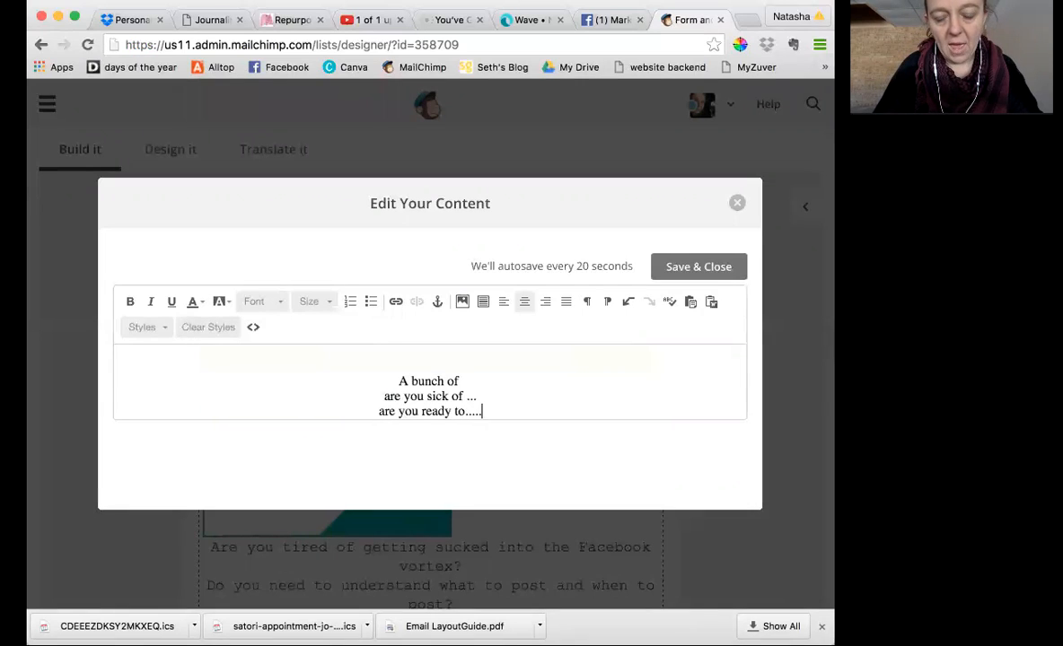
text(this)
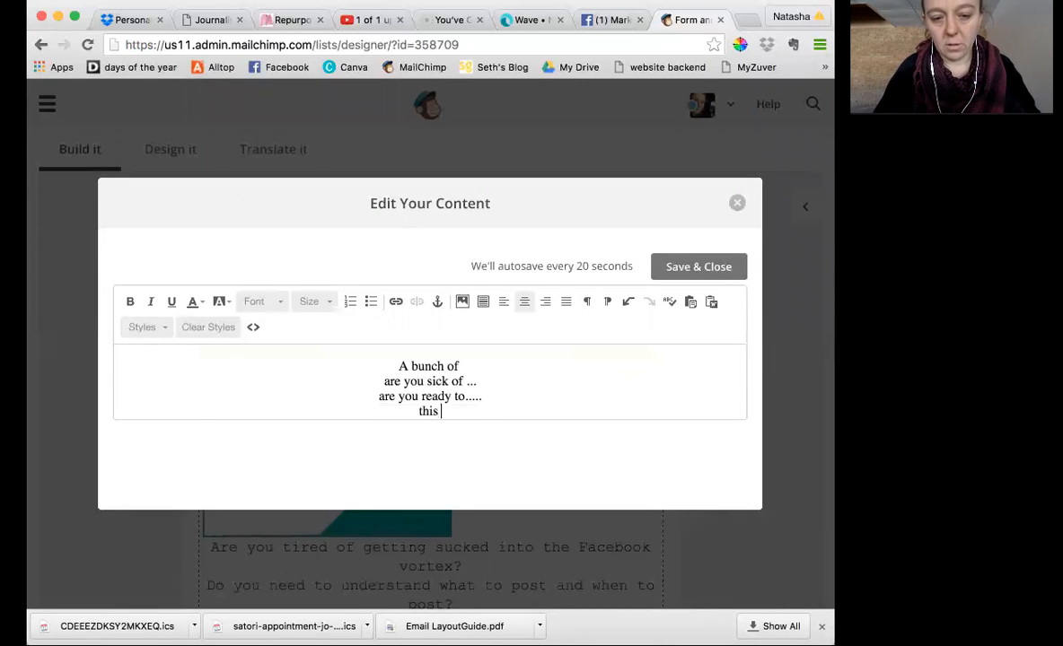
text(eBokk......)
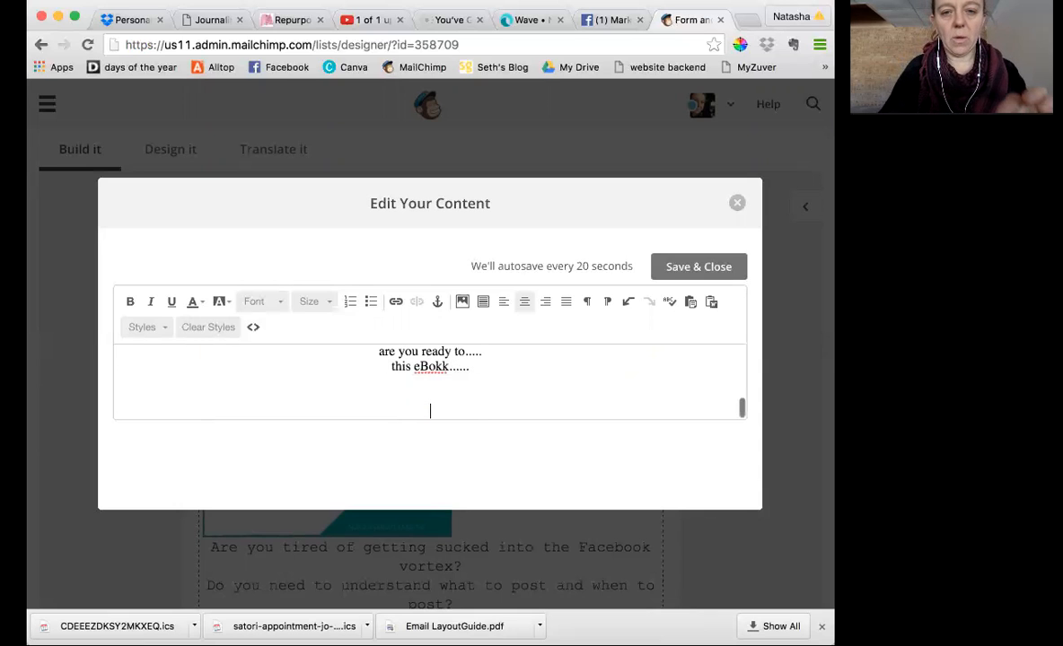
click(698, 267)
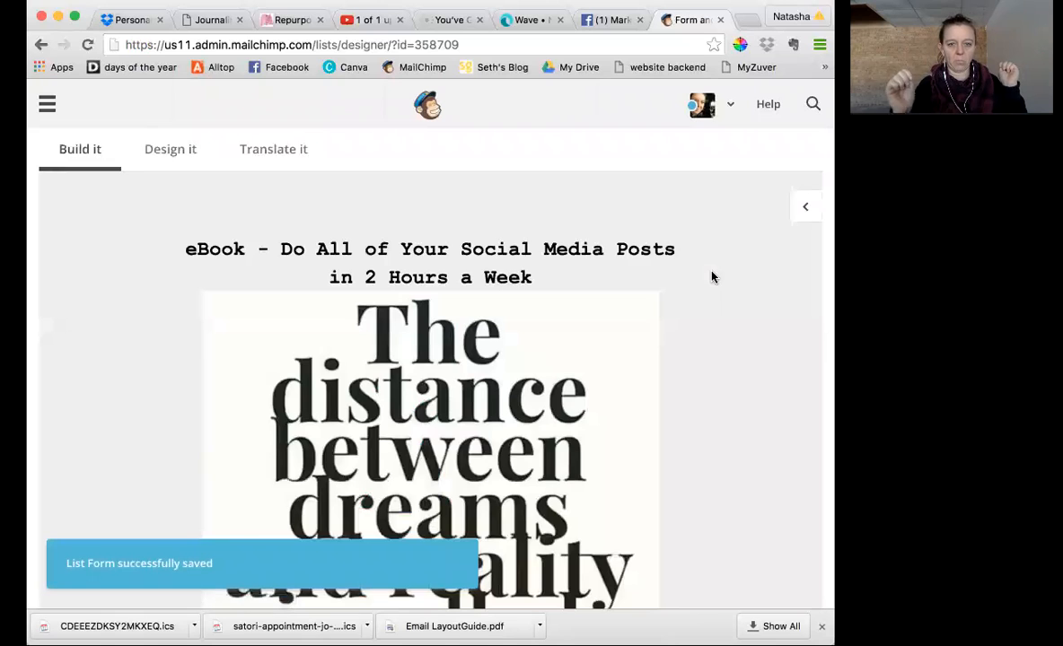
- Scroll down the form preview and open the eBook cover block for editing
scroll(down, 3)
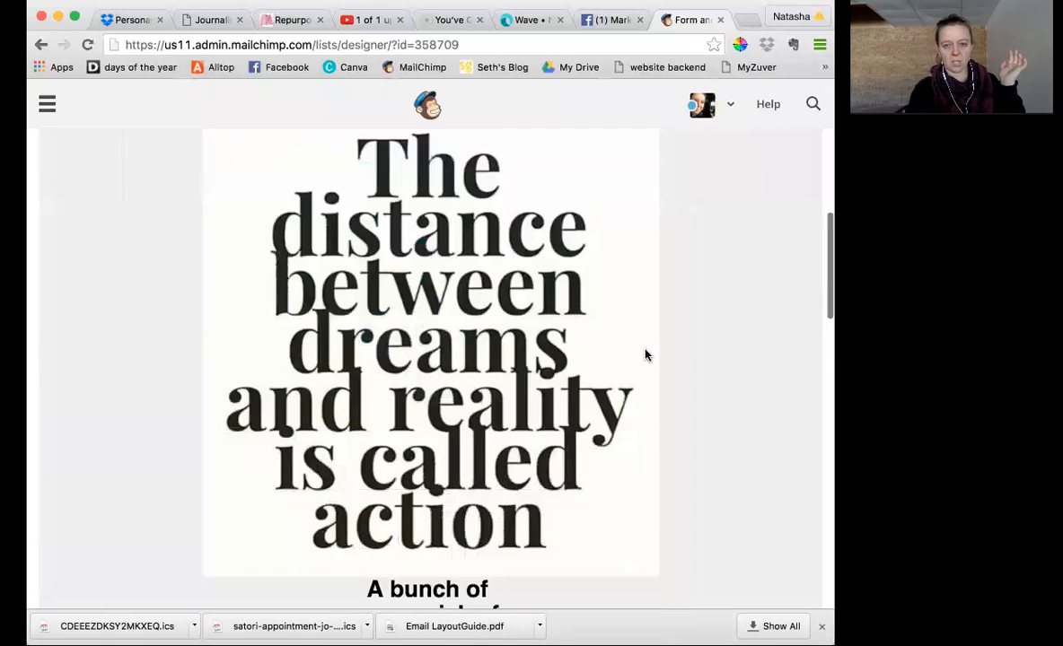
scroll(down, 3)
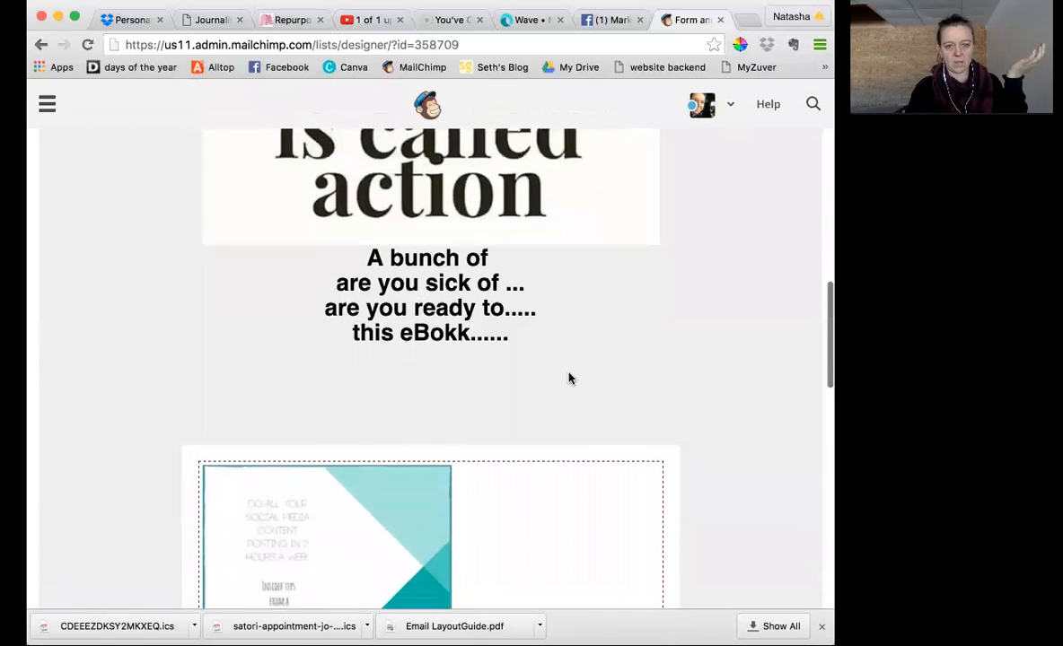
scroll(down, 3)
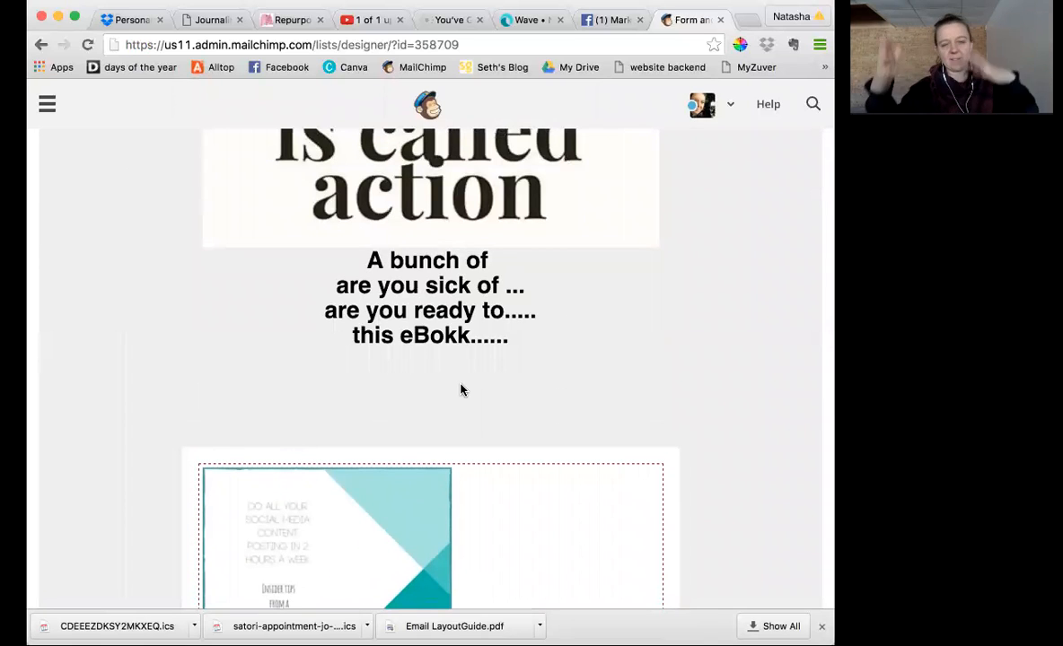
scroll(down, 3)
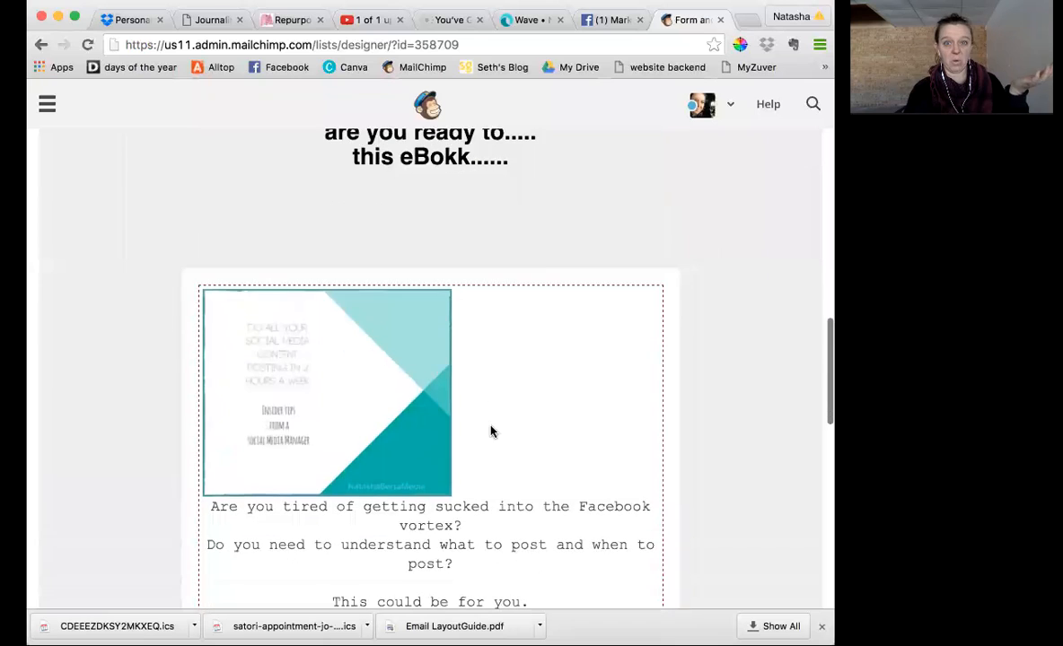
click(492, 431)
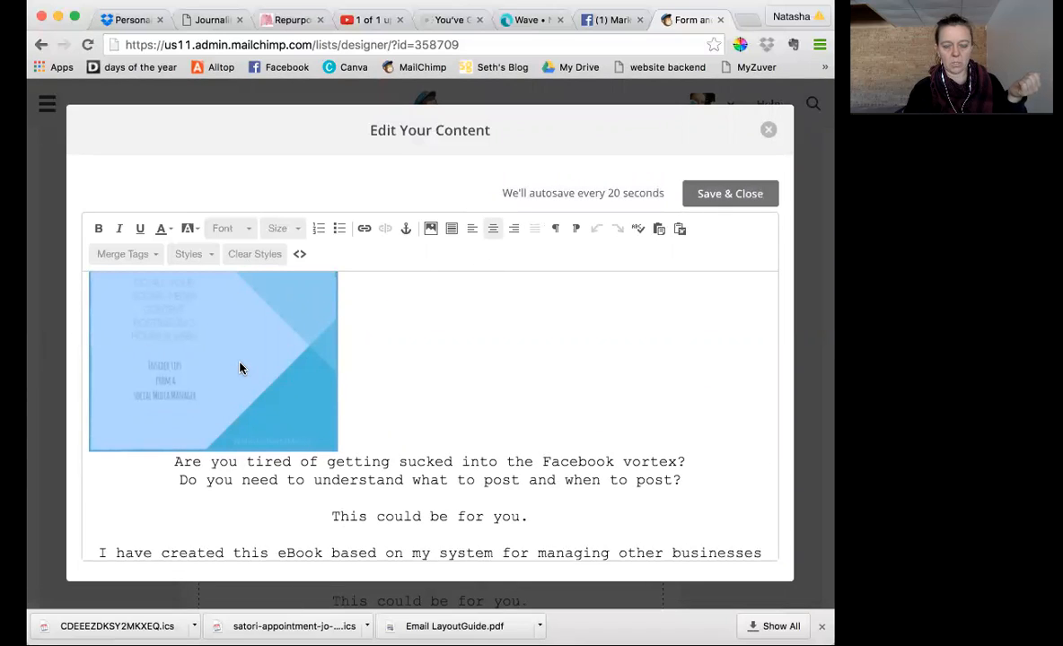
mouse_move(430, 228)
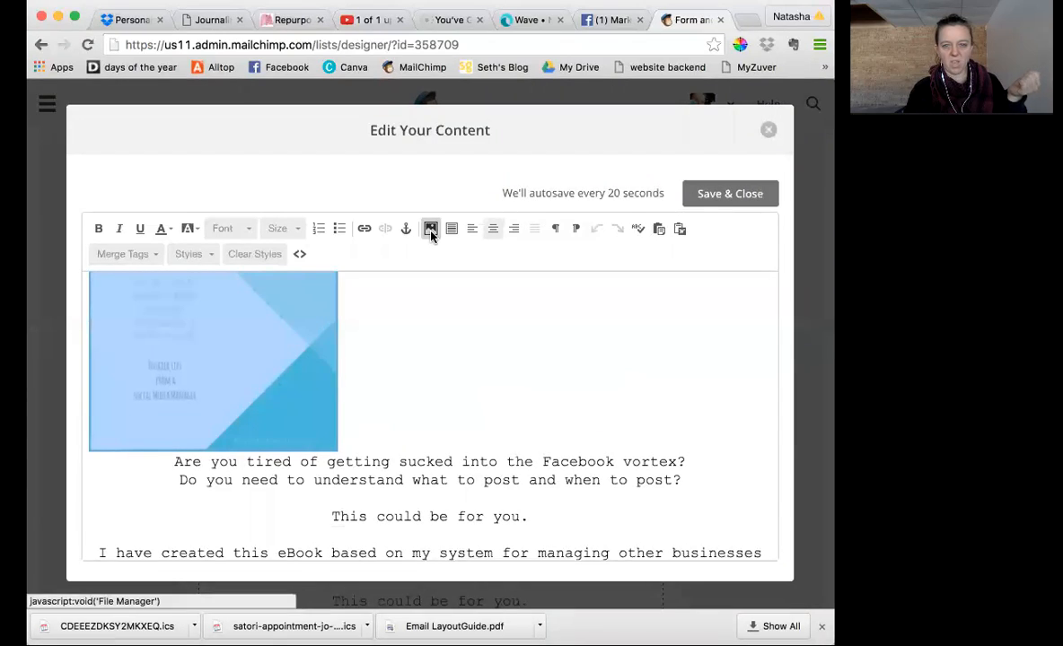
mouse_move(452, 228)
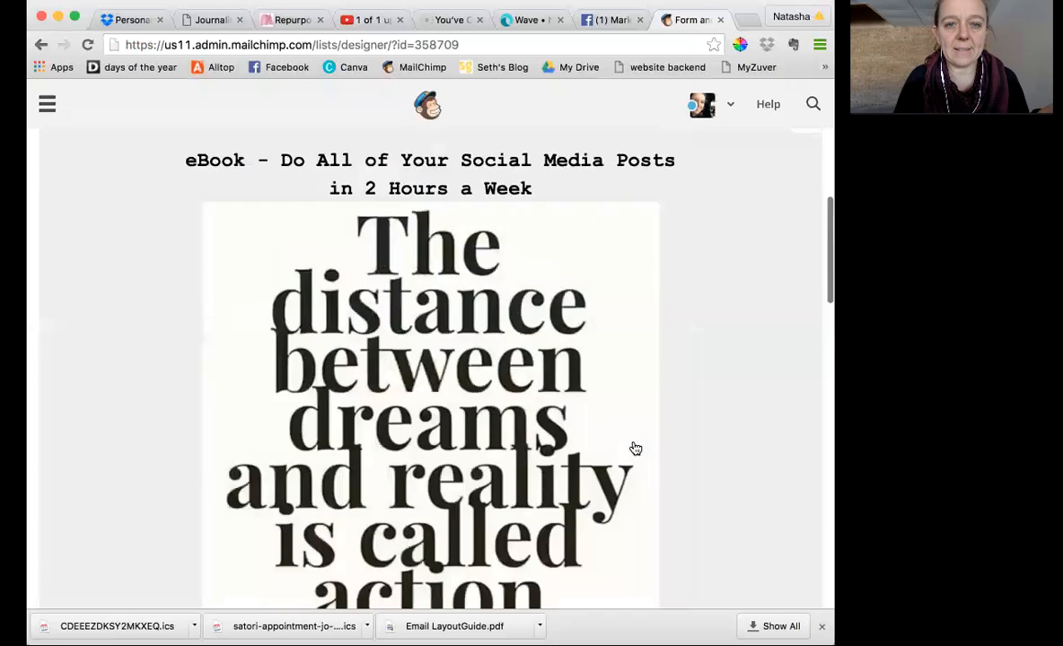
click(453, 286)
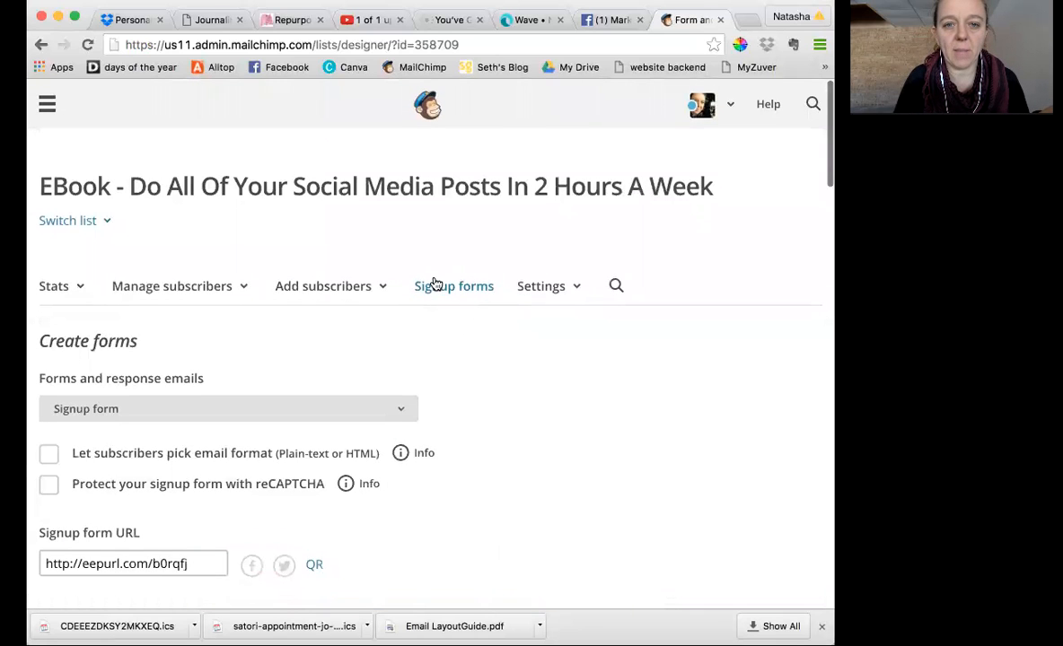
click(454, 285)
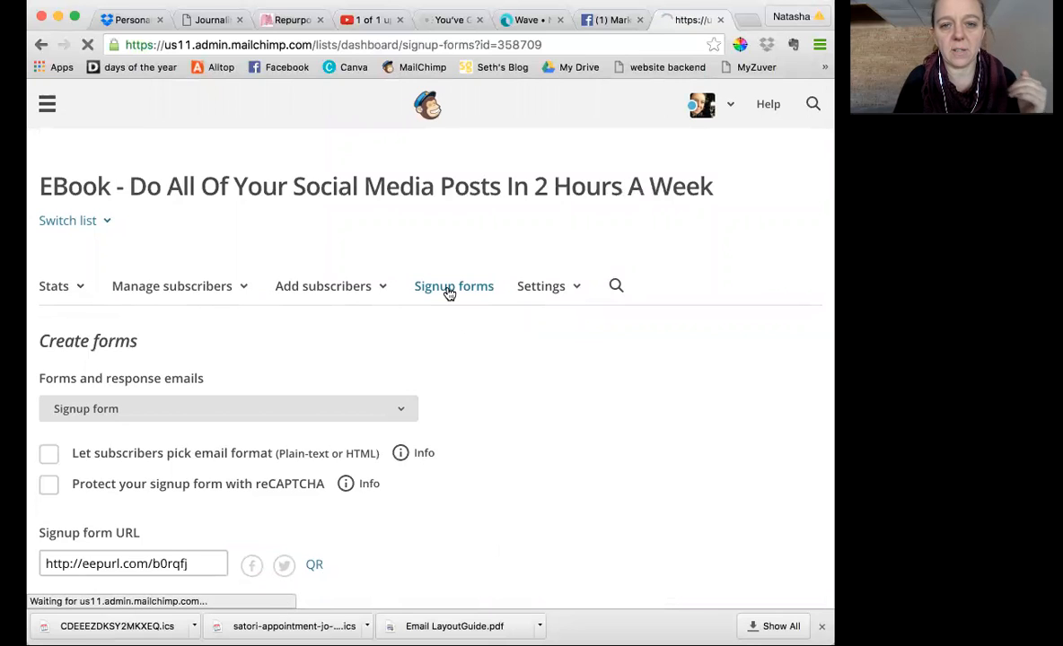
click(453, 286)
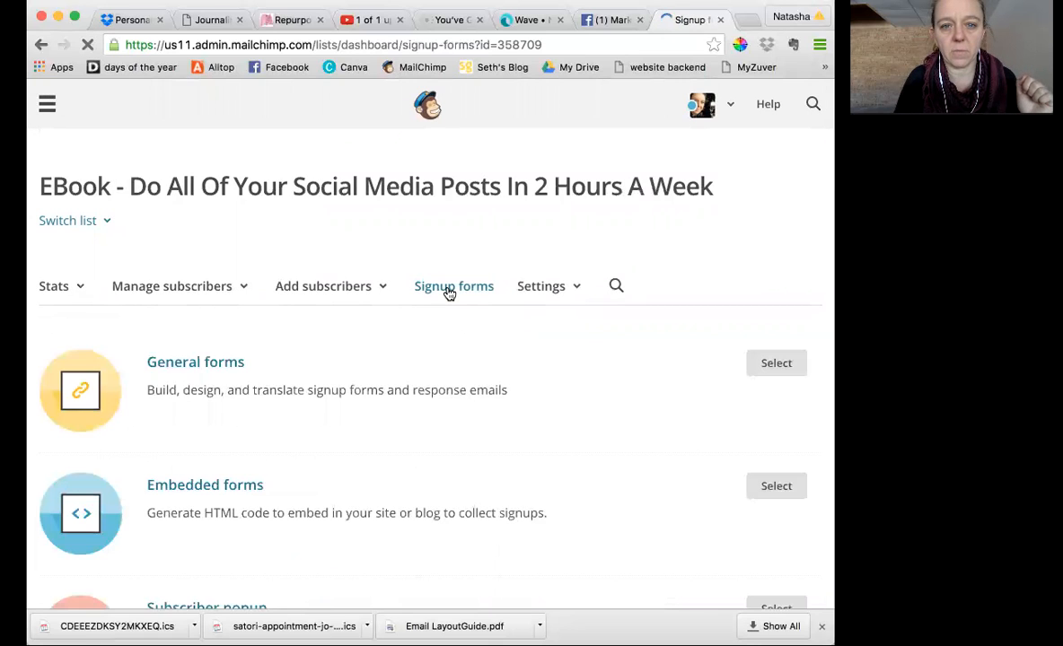
click(776, 363)
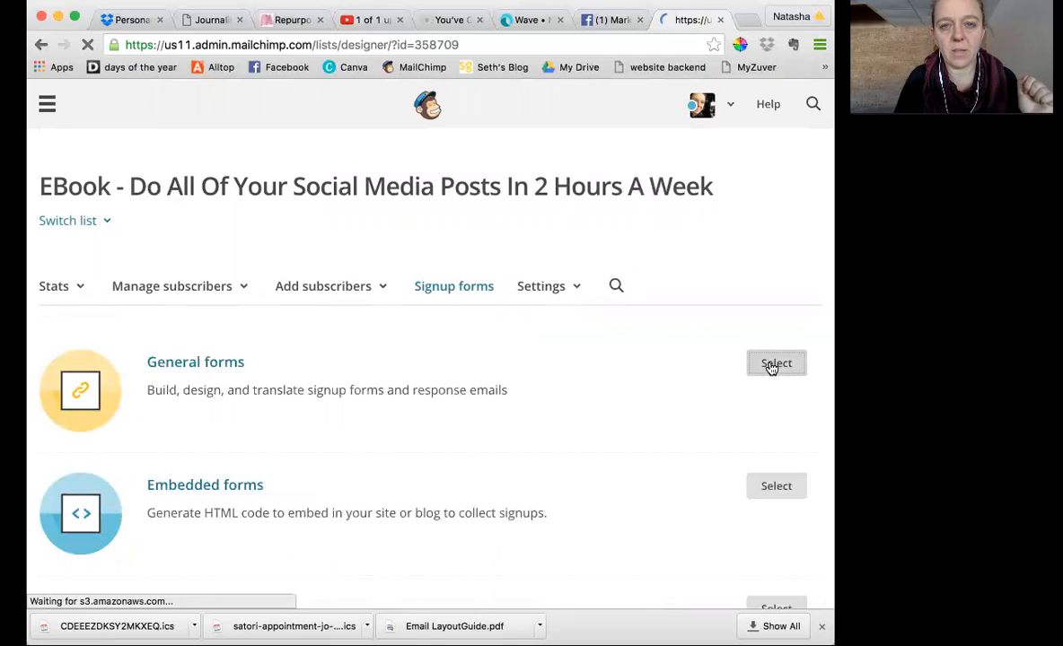
click(776, 363)
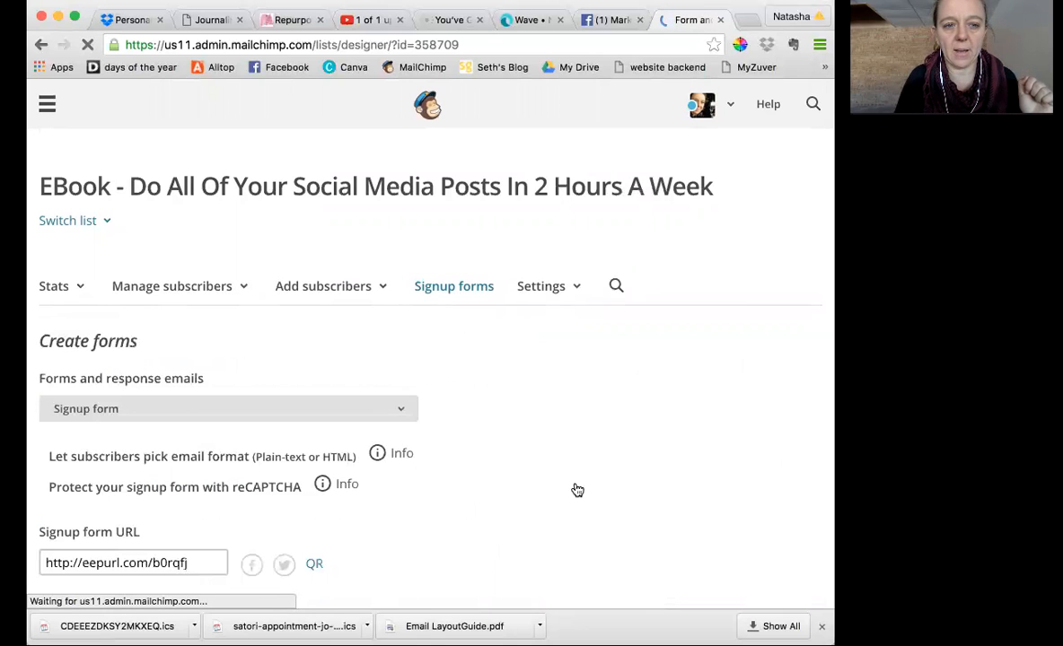
scroll(down, 3)
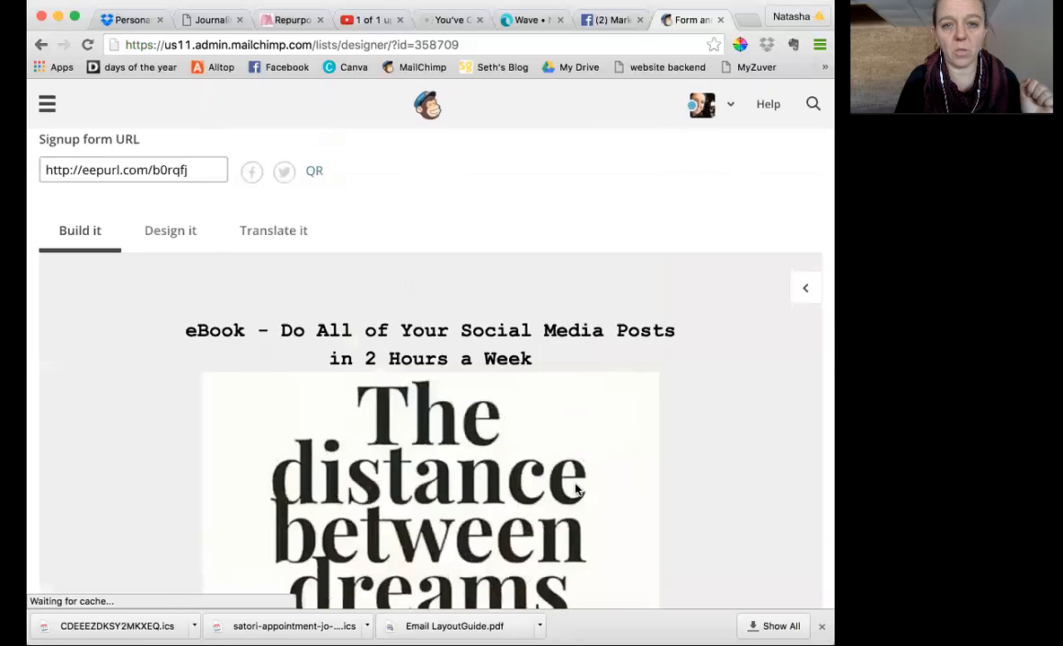
scroll(down, 3)
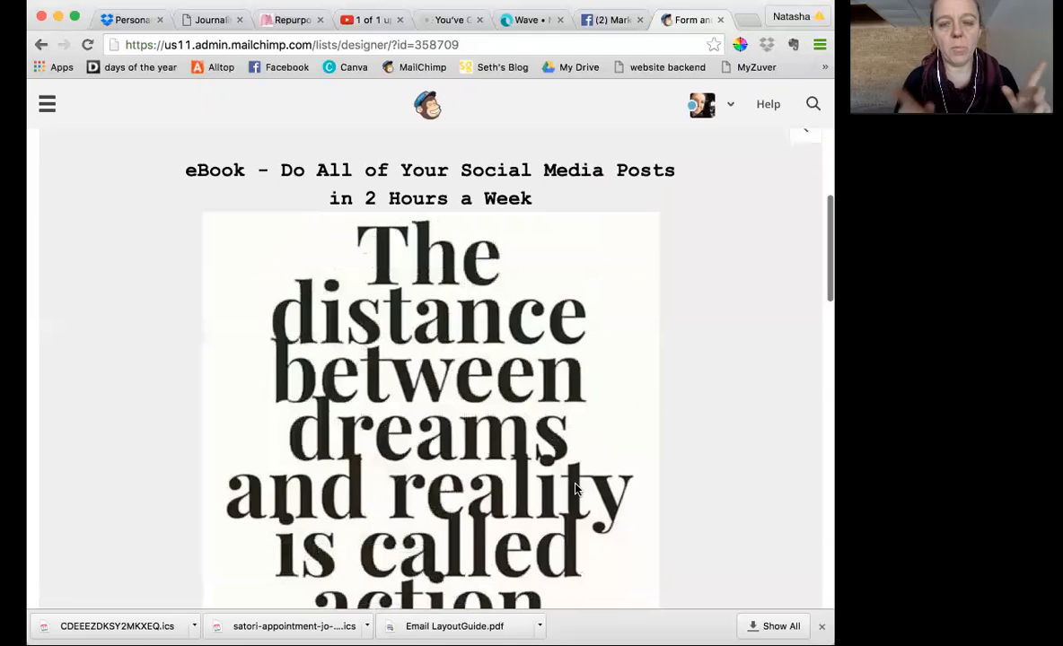